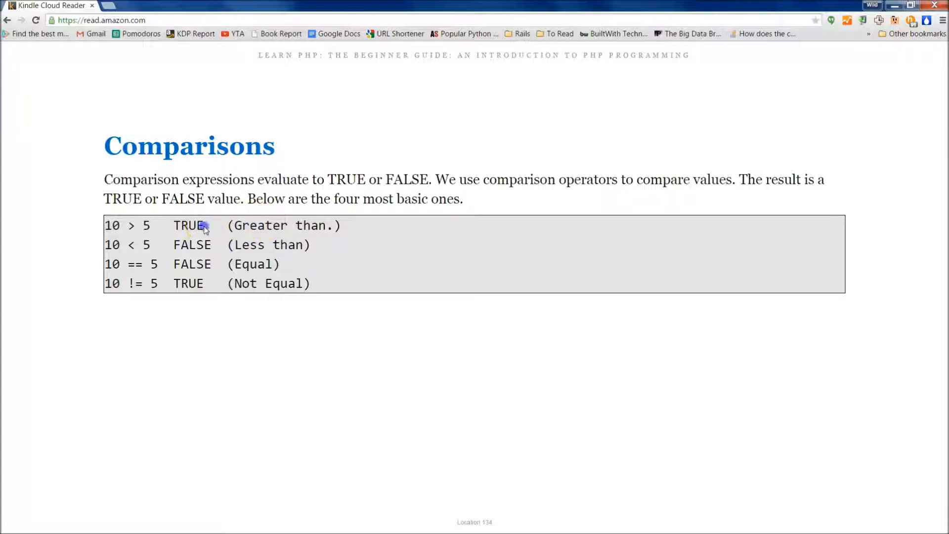
pyautogui.moveTo(507, 409)
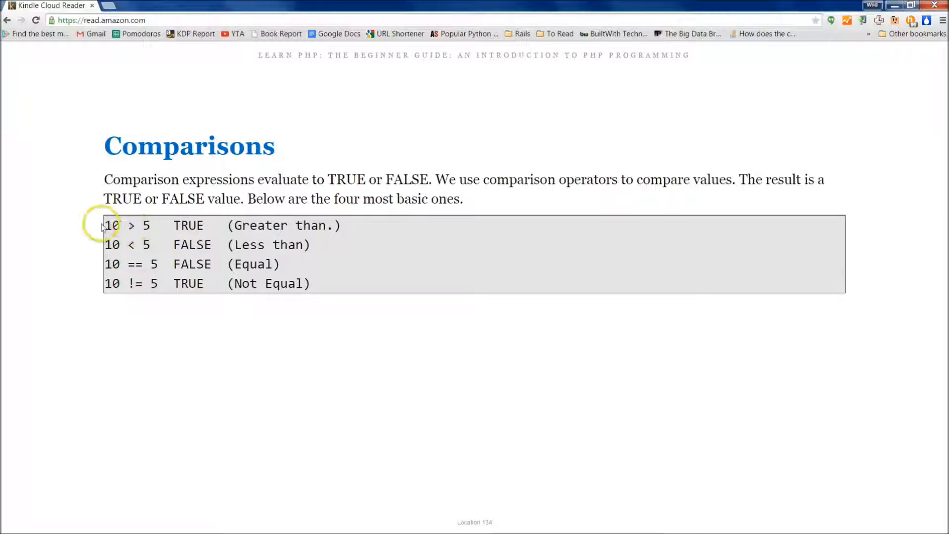
pyautogui.moveTo(148, 233)
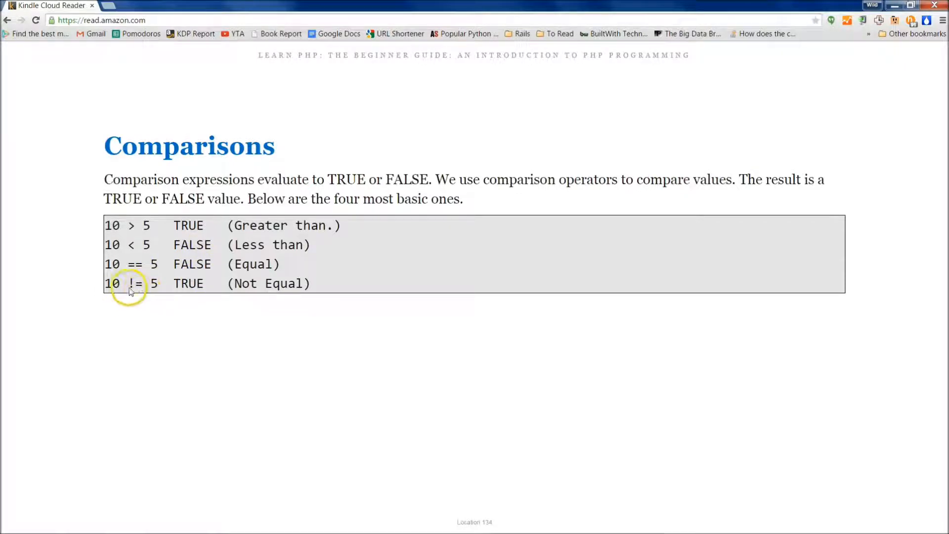
pyautogui.moveTo(146, 336)
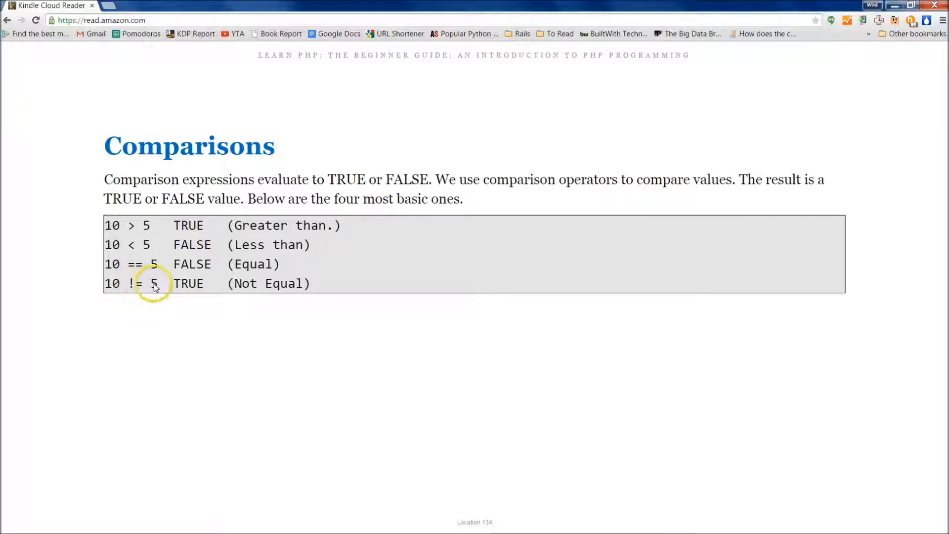
pyautogui.moveTo(364, 328)
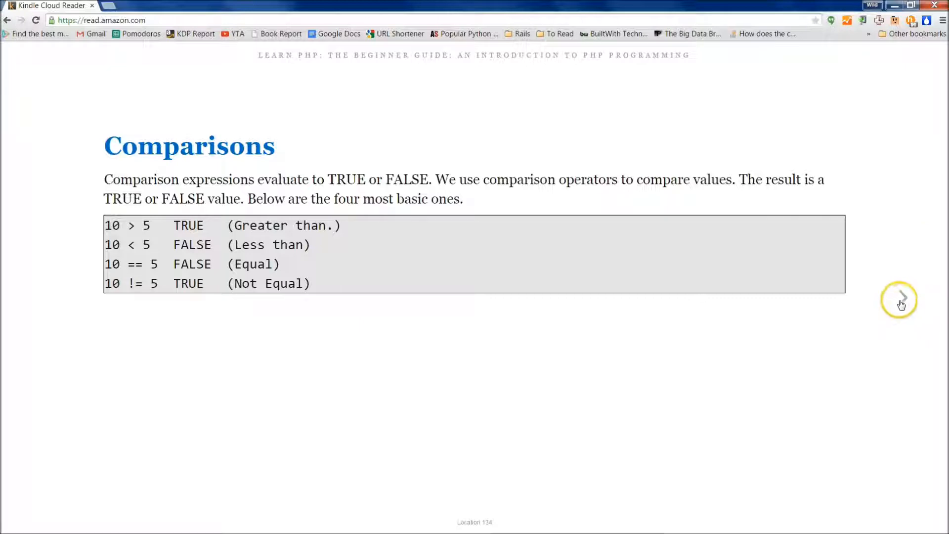
pyautogui.moveTo(902, 301)
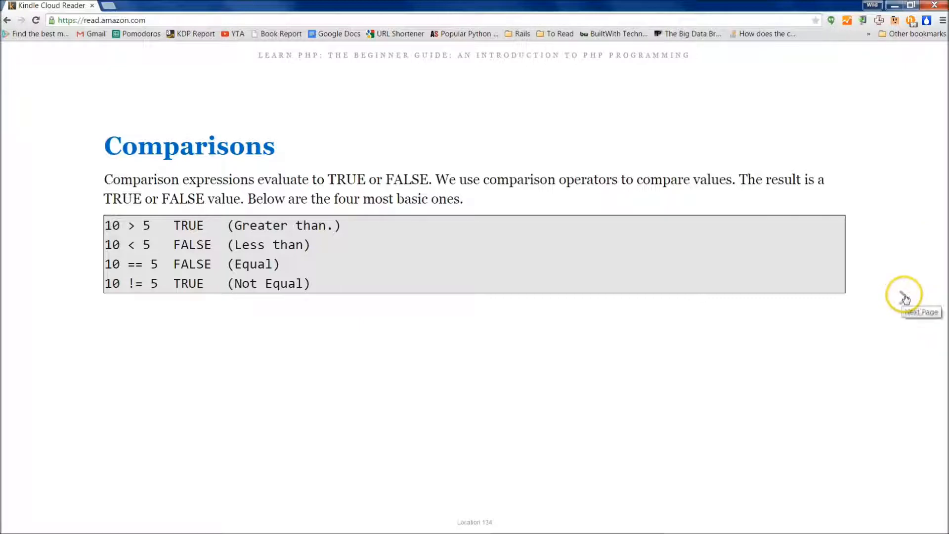
# Step: Turn to the Strings page of the PHP book in Kindle Cloud Reader
pyautogui.click(919, 297)
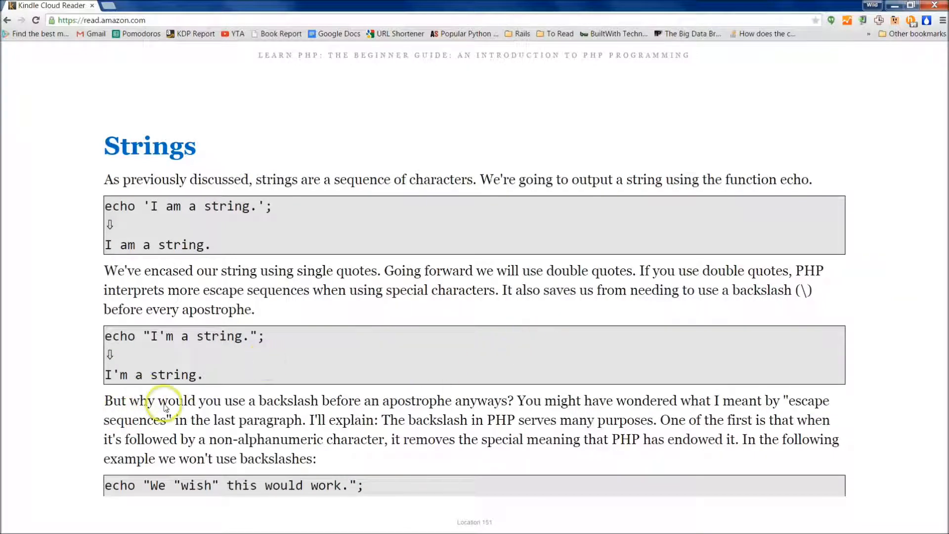
pyautogui.moveTo(322, 346)
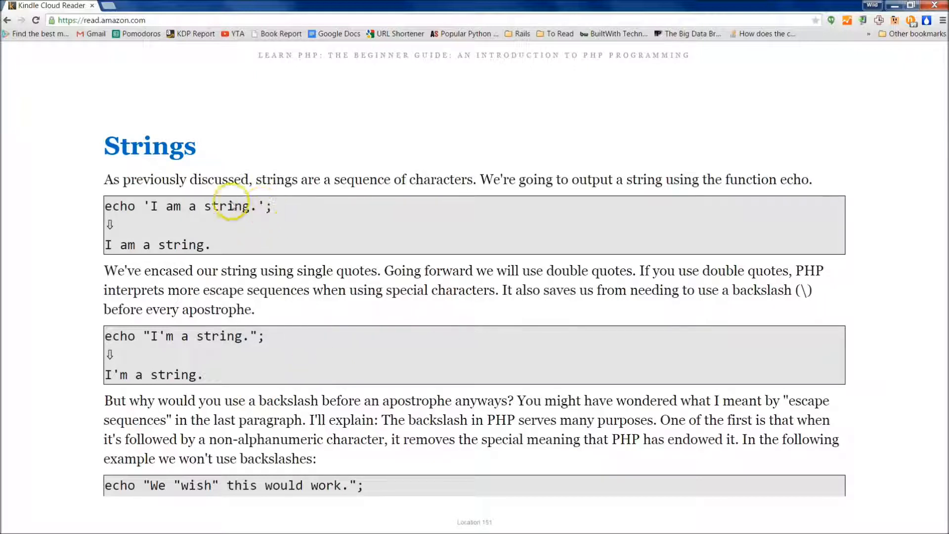
pyautogui.moveTo(166, 221)
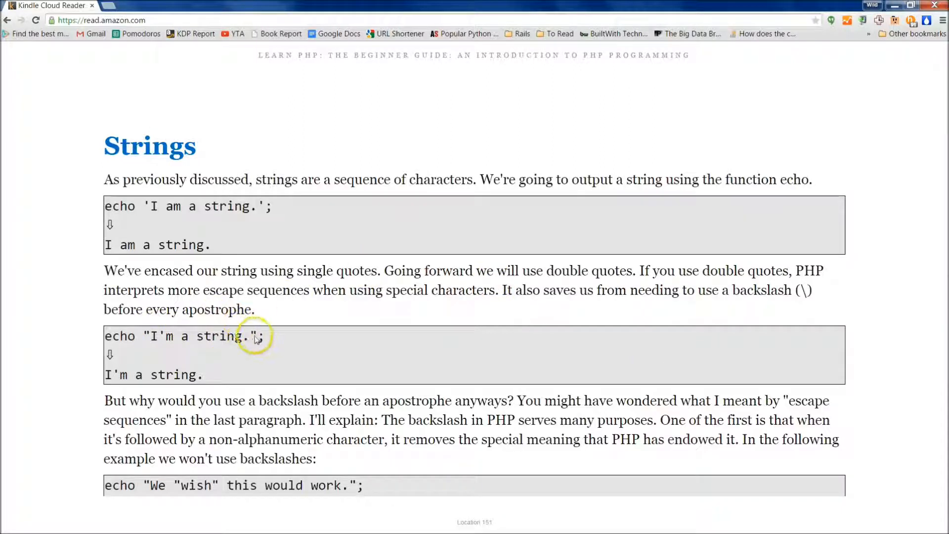
pyautogui.moveTo(154, 336)
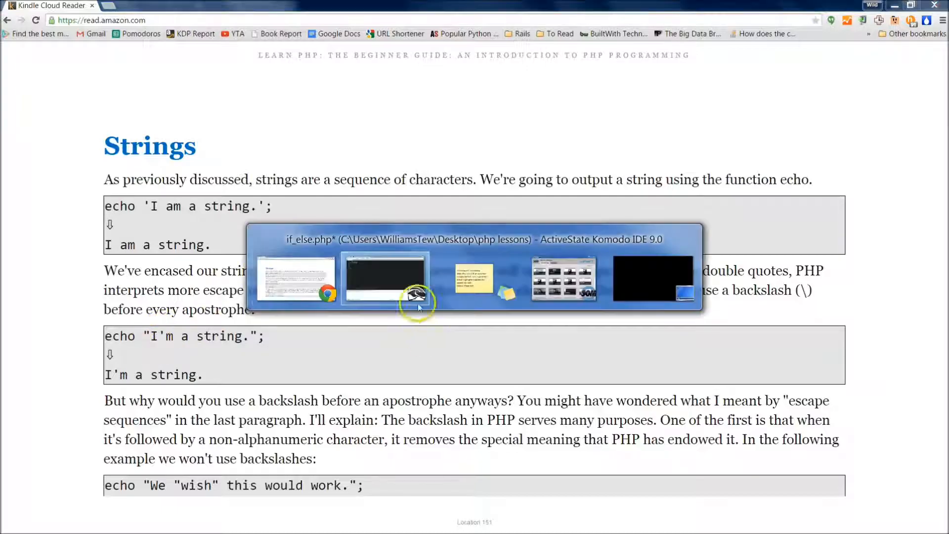
# Step: Write echo 'I'm leaving.'; on line 2 of if_else.php, fixing the misplaced closing quote
pyautogui.click(385, 278)
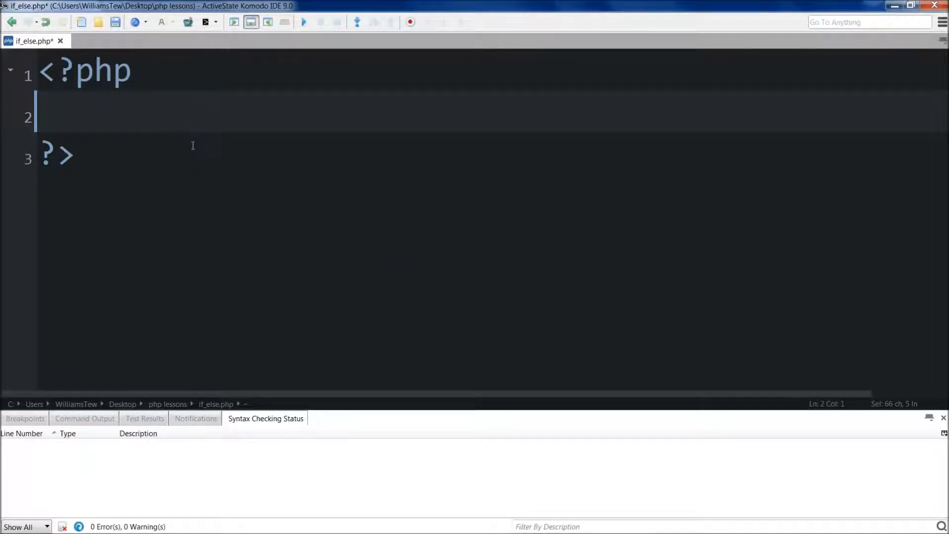
pyautogui.write('echo')
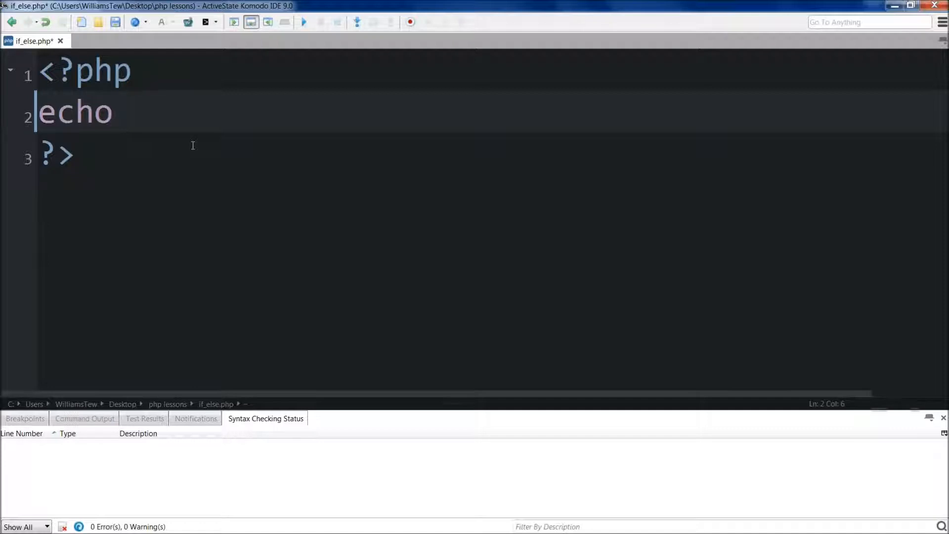
pyautogui.write("'I'")
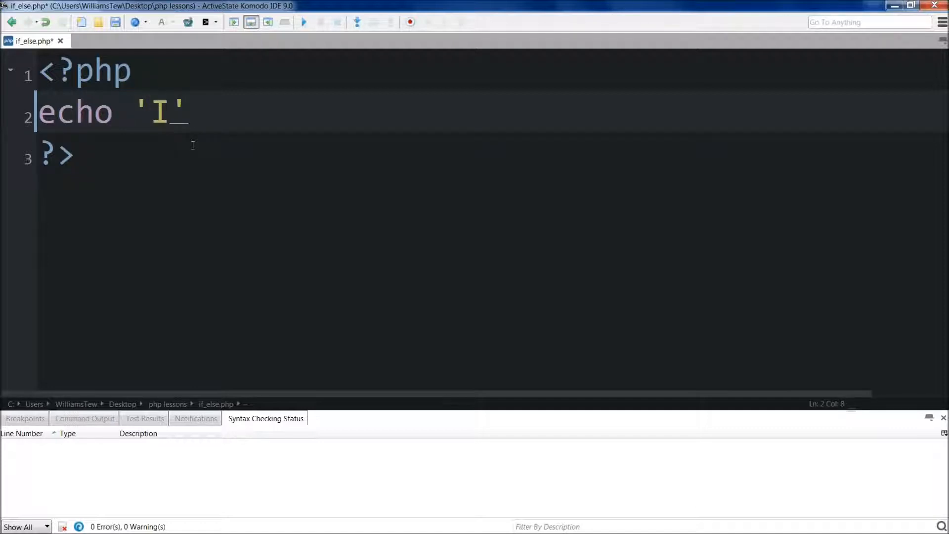
pyautogui.write('m')
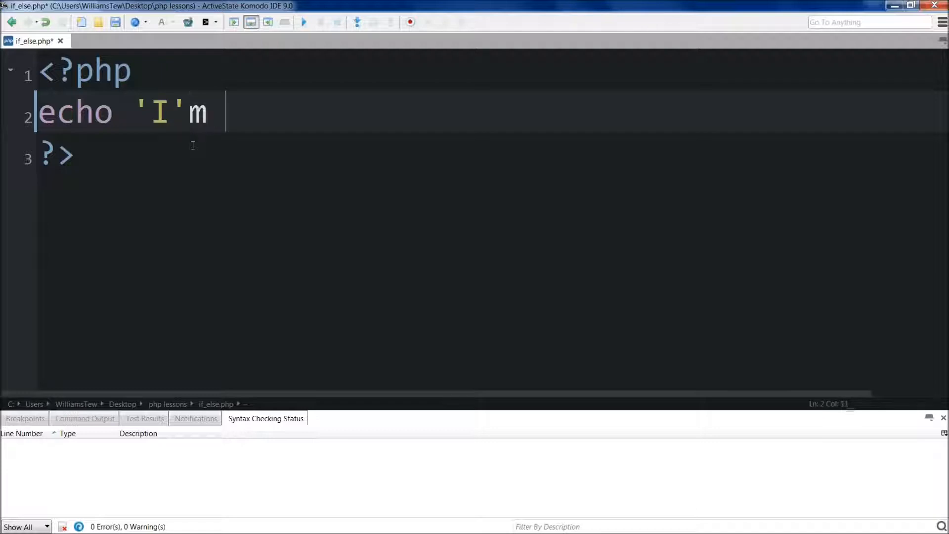
pyautogui.write('leaving')
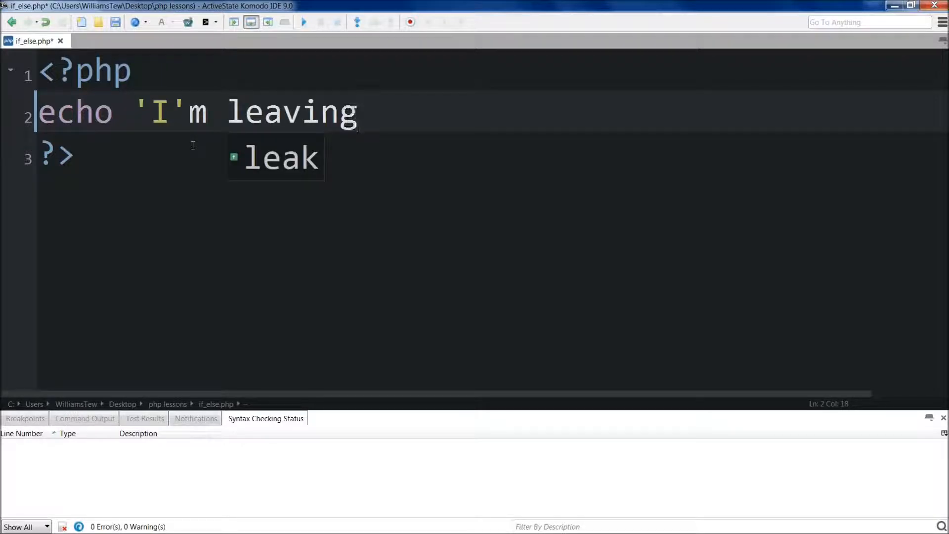
pyautogui.write("'.")
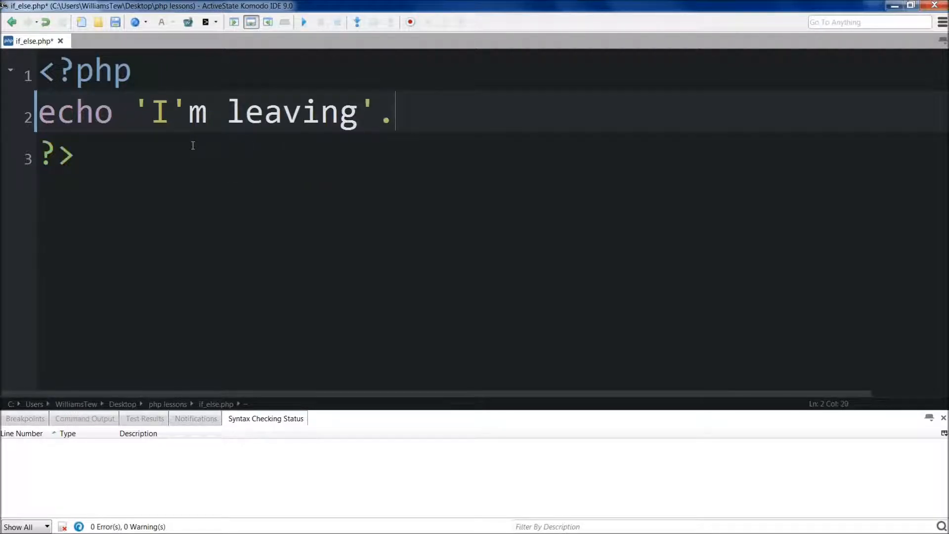
pyautogui.press('BackSpace')
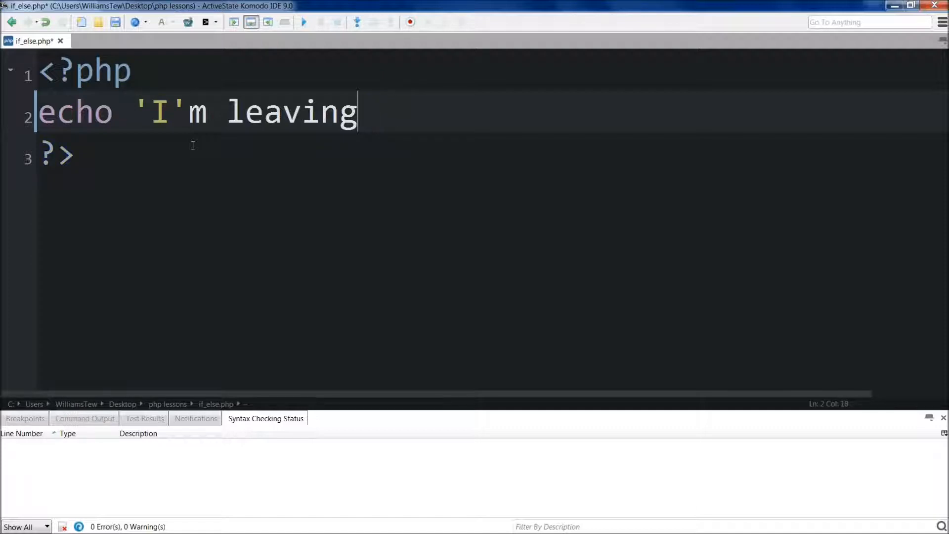
pyautogui.write(".'")
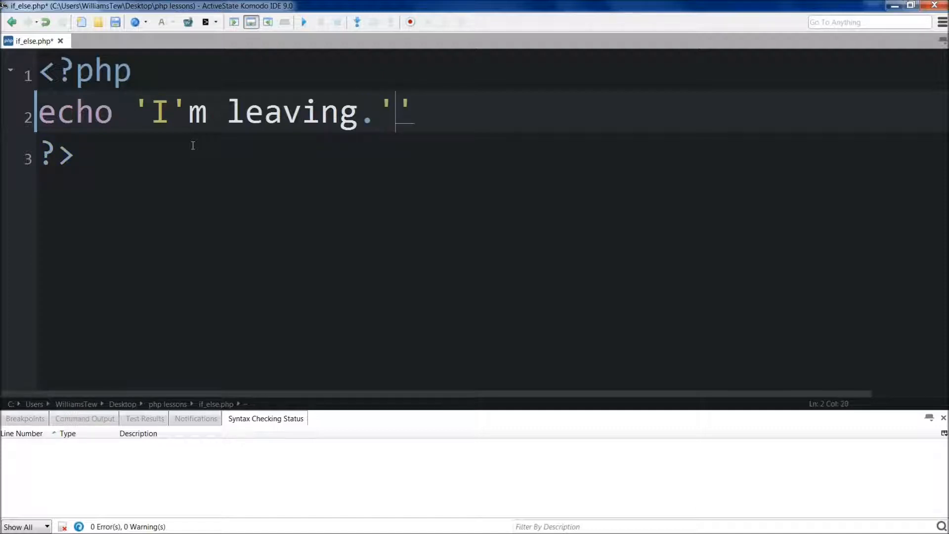
pyautogui.write(';')
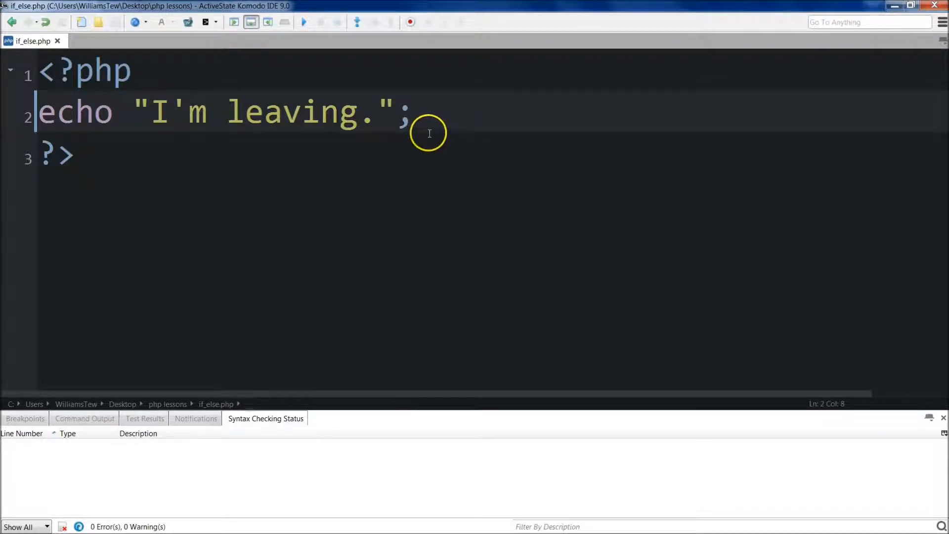
# Step: Run the script, then set $name = "Fred"; and echo "I'm leaving with $name."
pyautogui.click(303, 21)
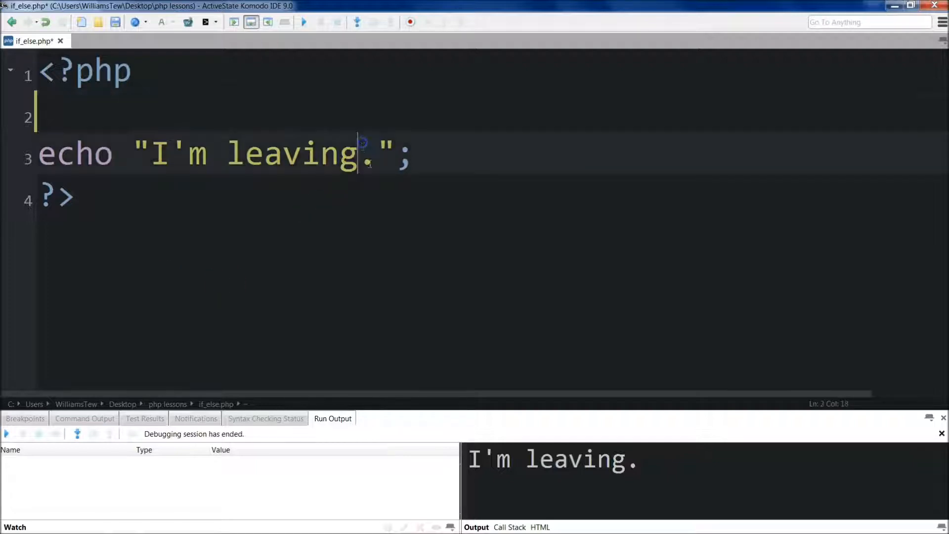
pyautogui.write('with')
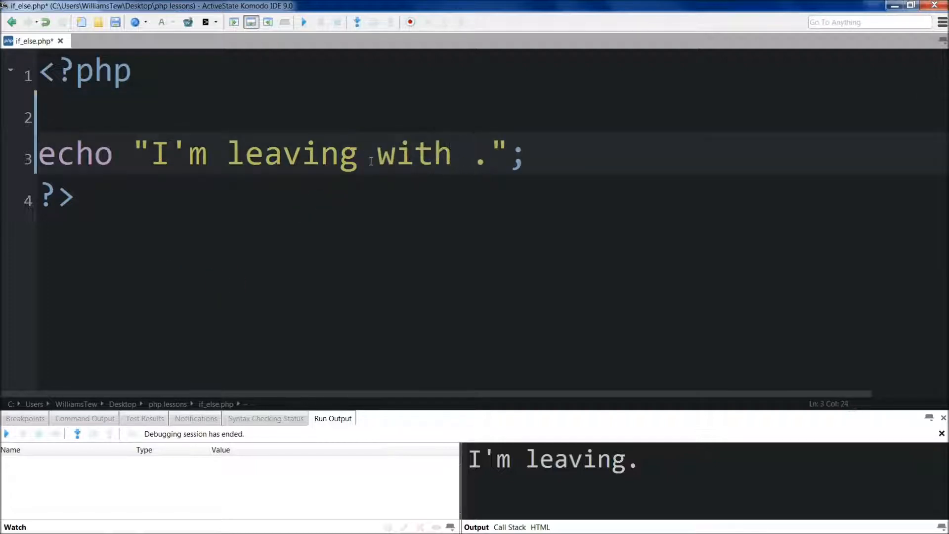
pyautogui.write('$name')
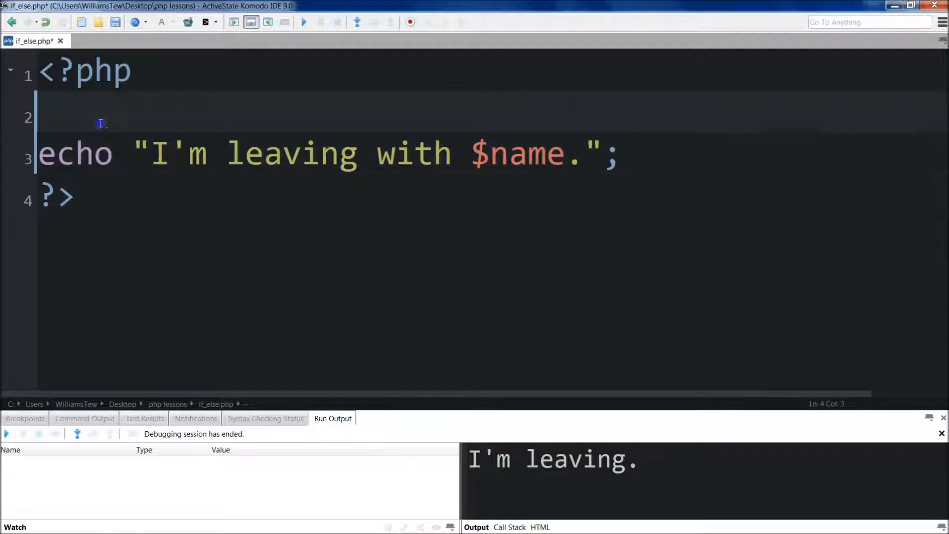
pyautogui.write('$n')
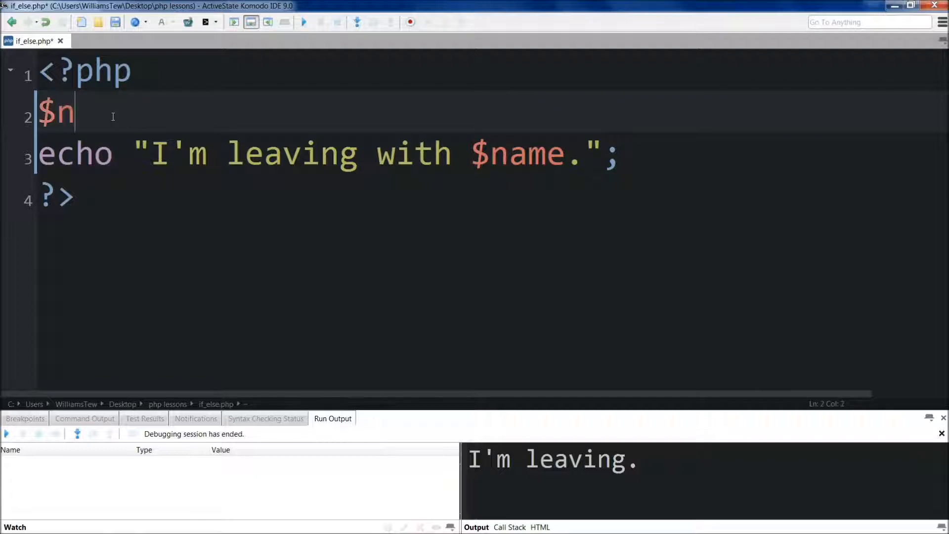
pyautogui.write('ame = "F')
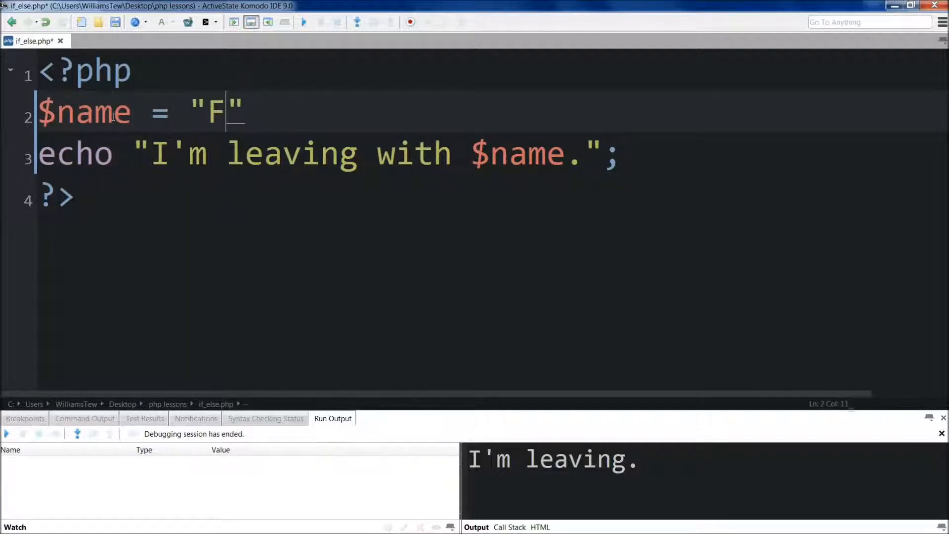
pyautogui.write('red')
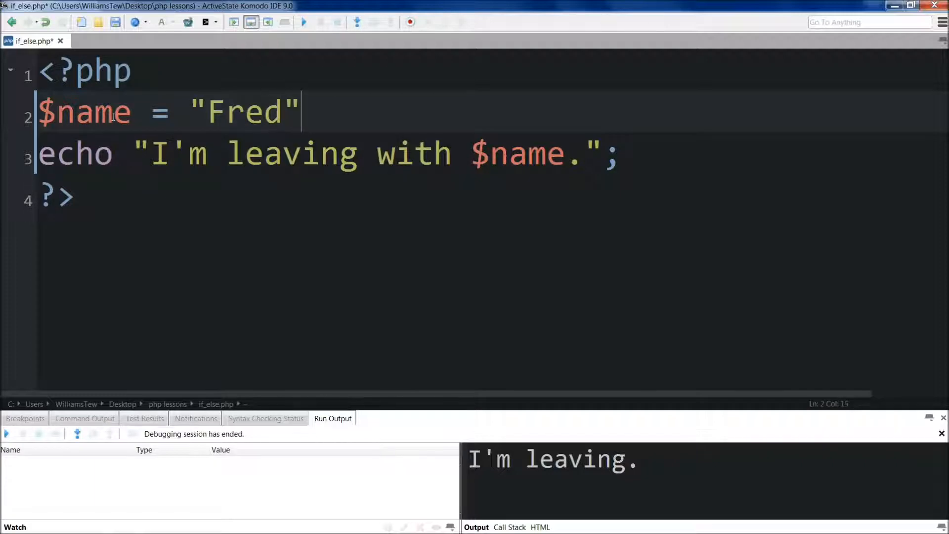
pyautogui.write(';')
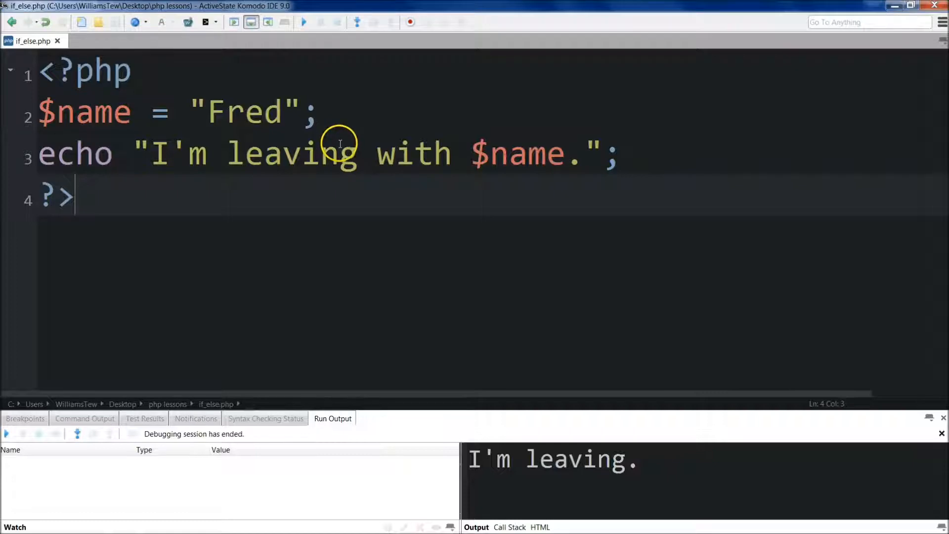
# Step: Run the script to print the single-quoted sentence with $name shown literally
pyautogui.click(302, 21)
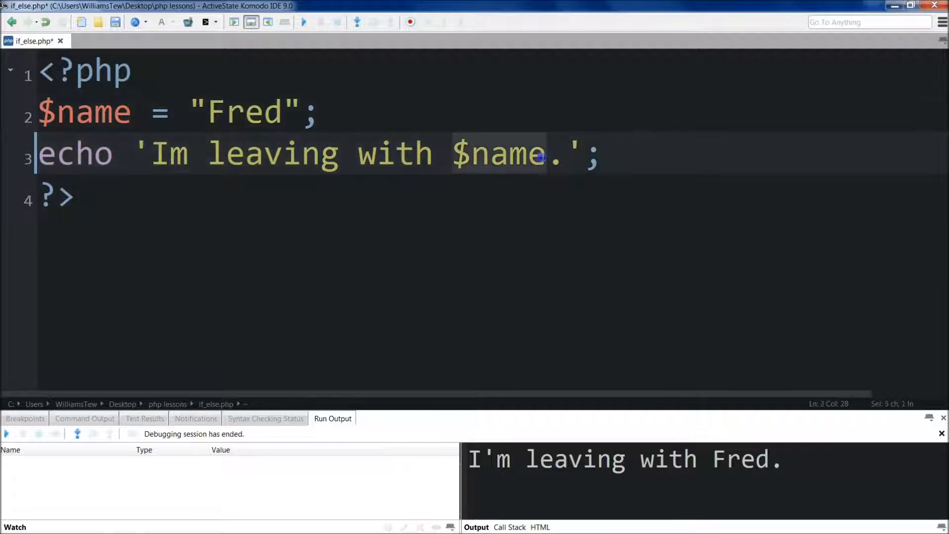
pyautogui.moveTo(496, 188)
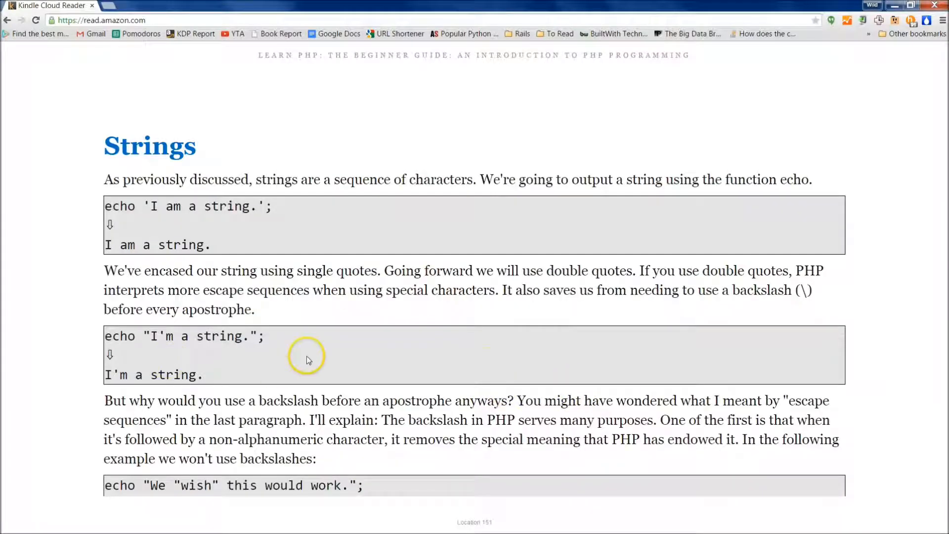
pyautogui.moveTo(494, 328)
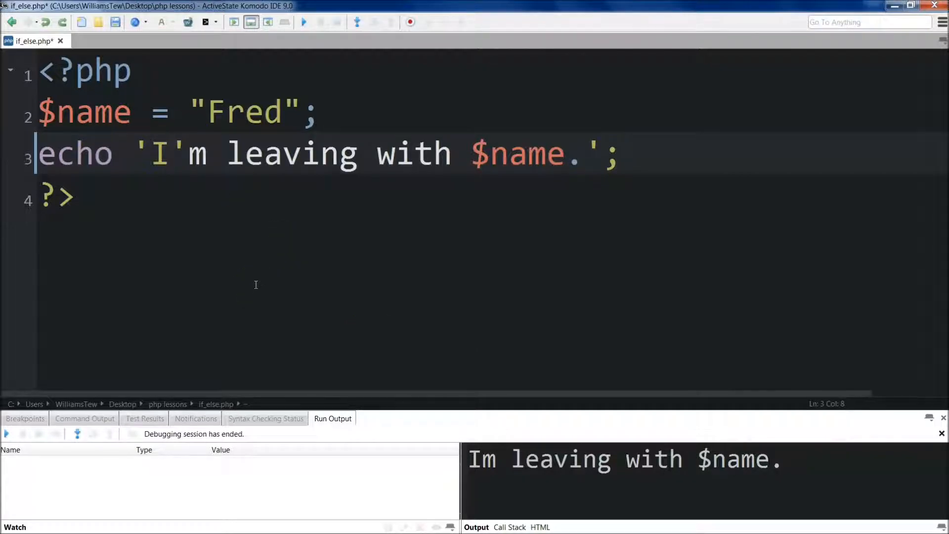
# Step: Escape the apostrophe in I'm with a backslash, then add a backslash before $name
pyautogui.write('\\')
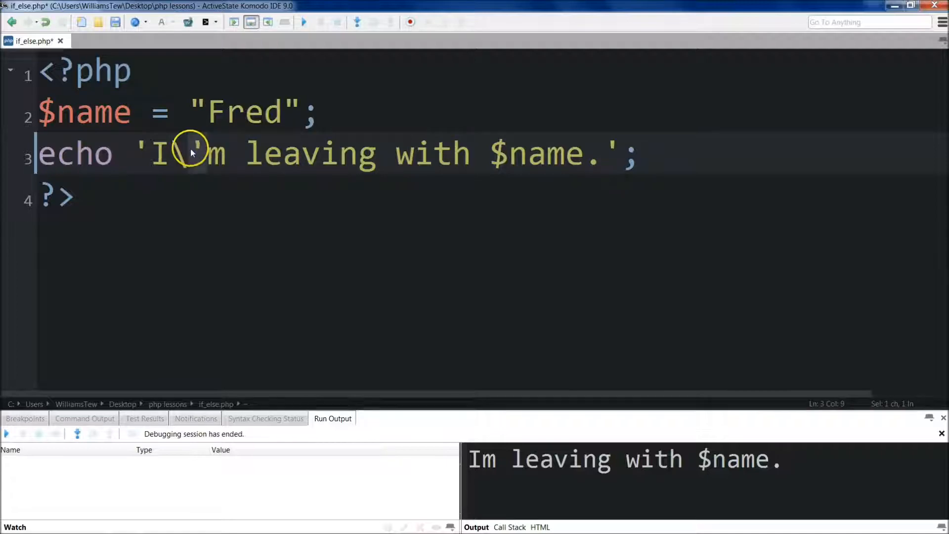
pyautogui.write('\\')
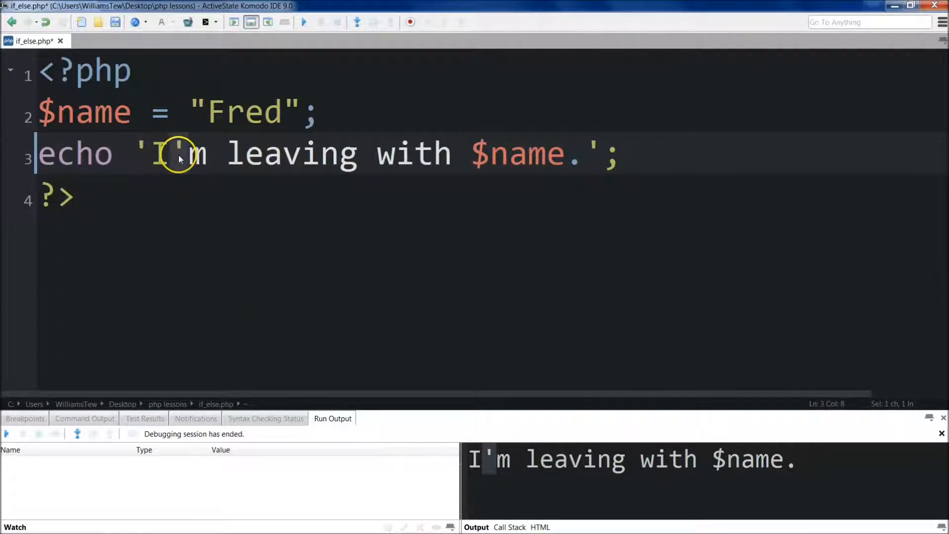
pyautogui.moveTo(260, 160)
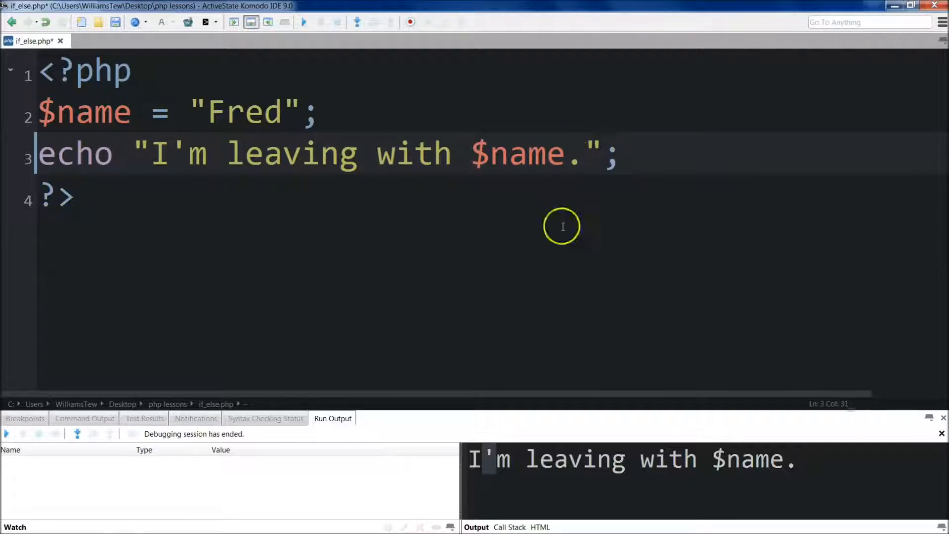
pyautogui.click(490, 153)
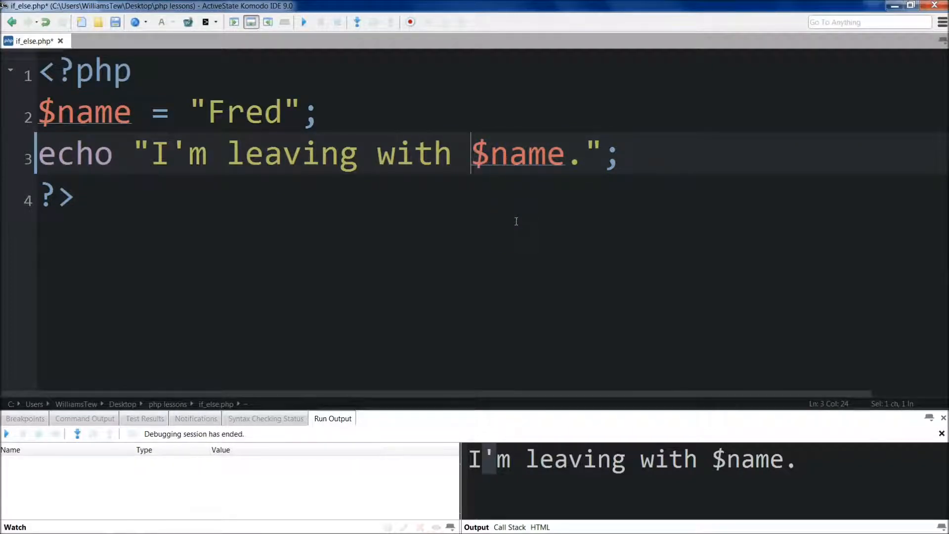
pyautogui.write('\\')
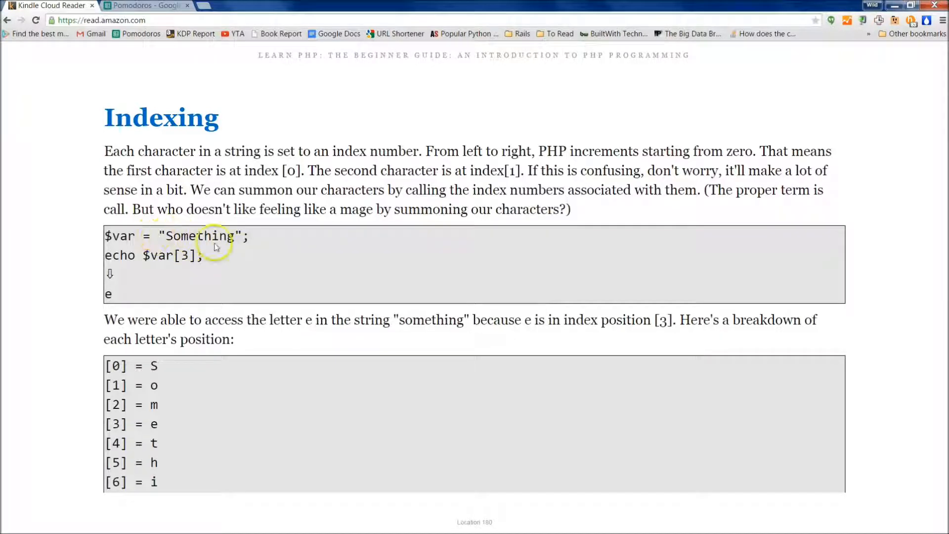
pyautogui.moveTo(180, 242)
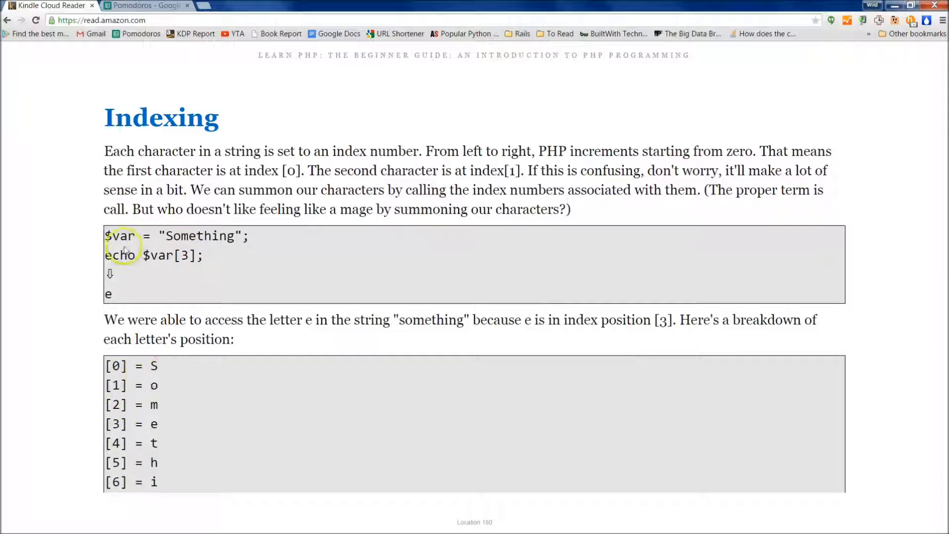
# Step: Make line 3 read echo $name[2]; to print the character at index 2
pyautogui.click(146, 6)
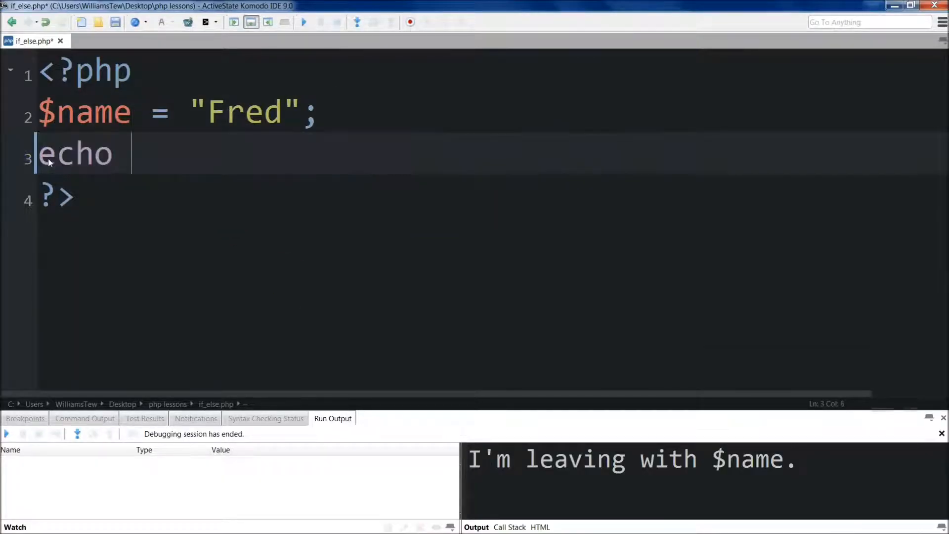
pyautogui.write('$')
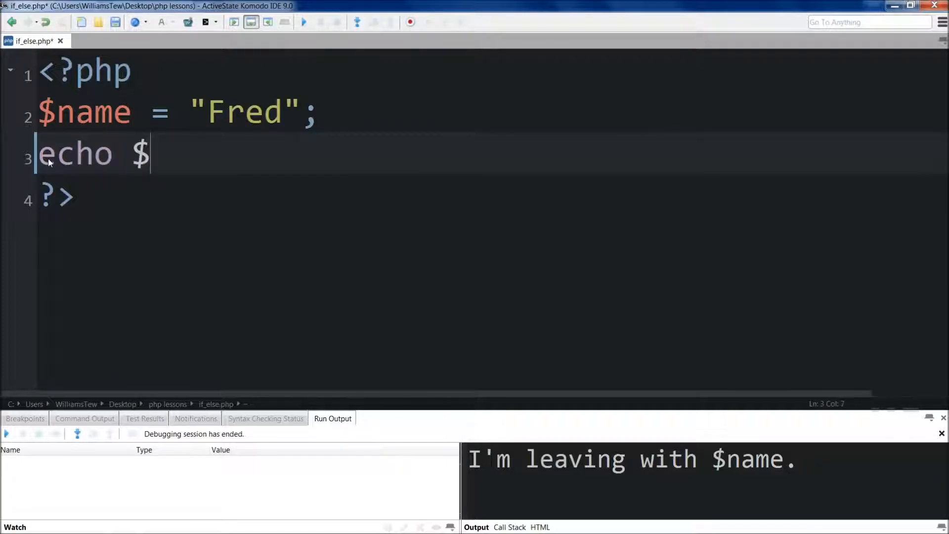
pyautogui.write('name')
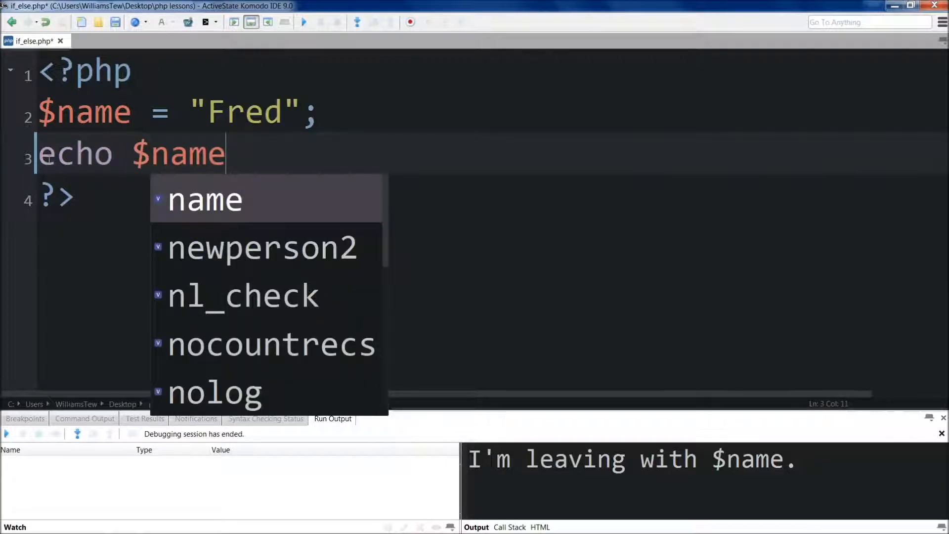
pyautogui.write('[]')
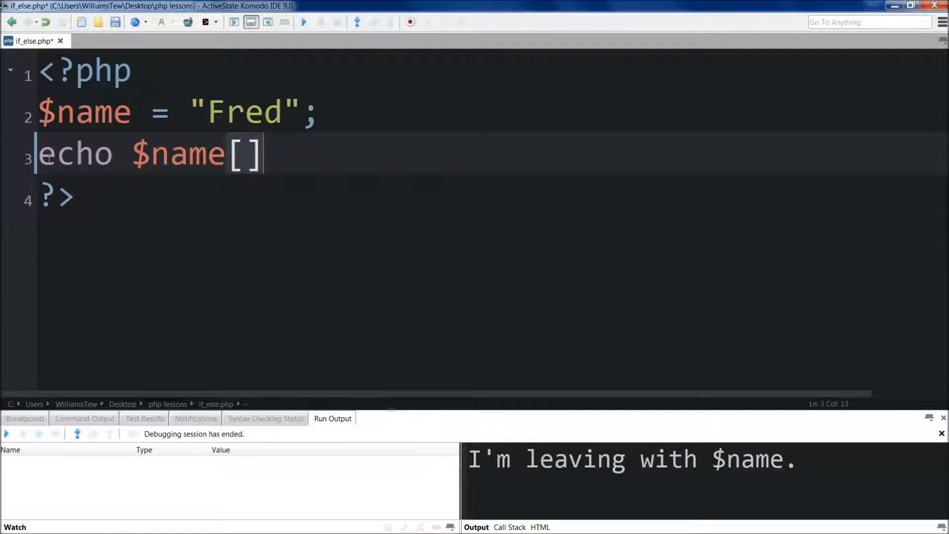
pyautogui.press('Left')
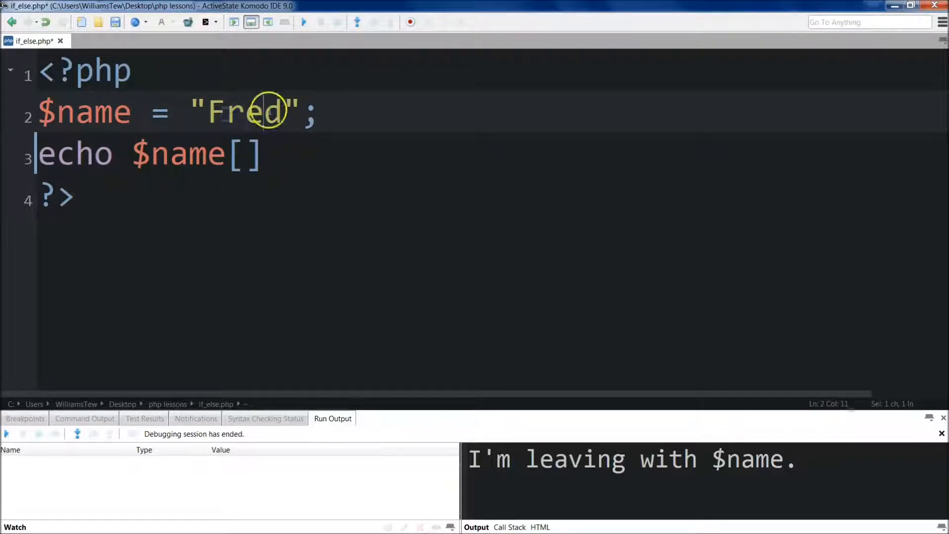
pyautogui.click(248, 154)
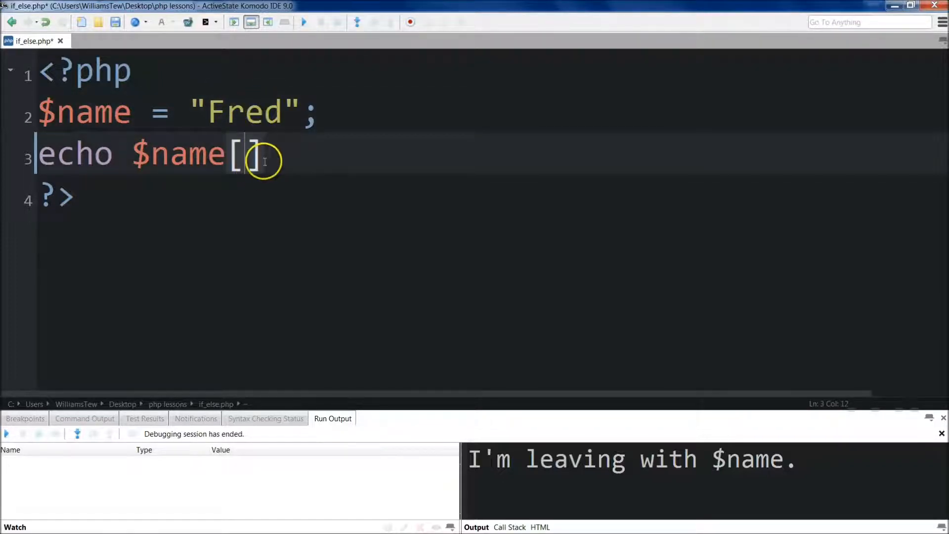
pyautogui.write('2')
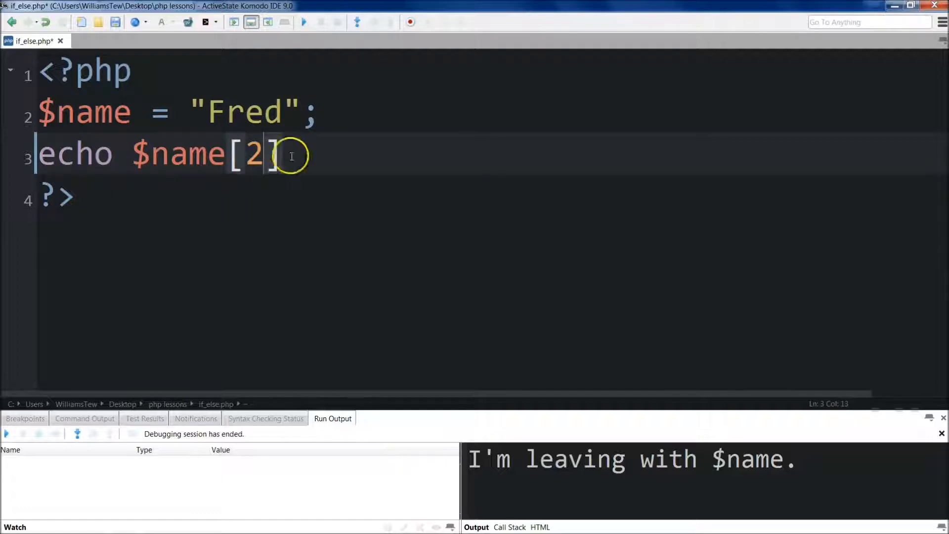
pyautogui.write(';')
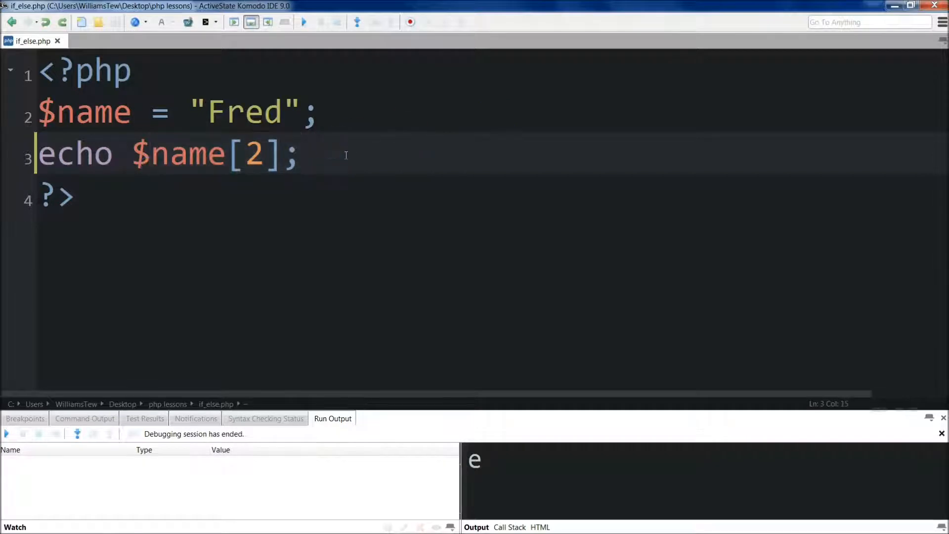
# Step: Start line 4 with $an_array = array[ on a new line after the echo
pyautogui.press('Enter')
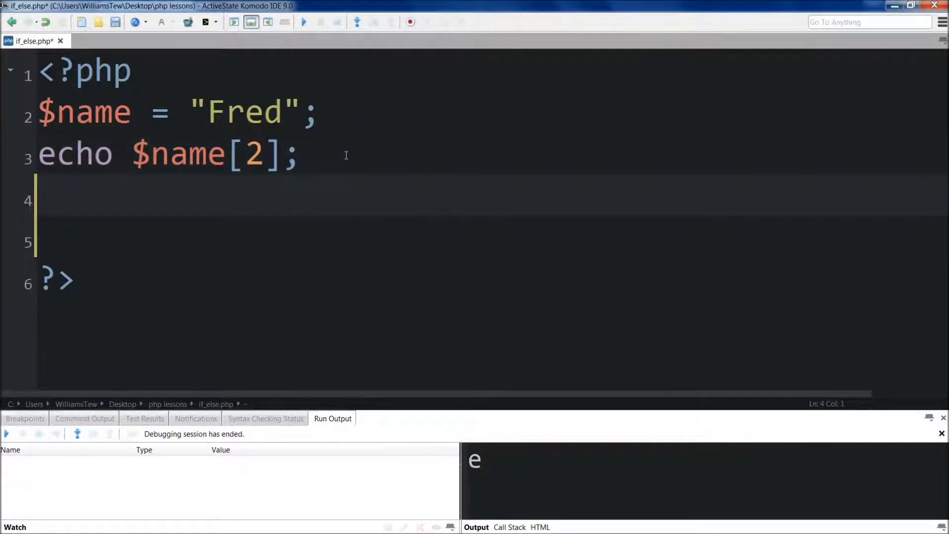
pyautogui.write('$')
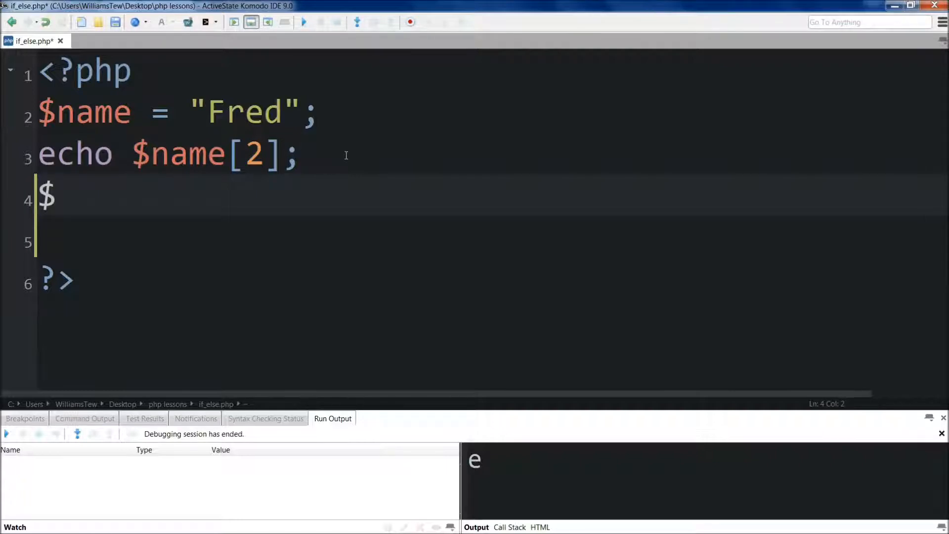
pyautogui.write('an_arry')
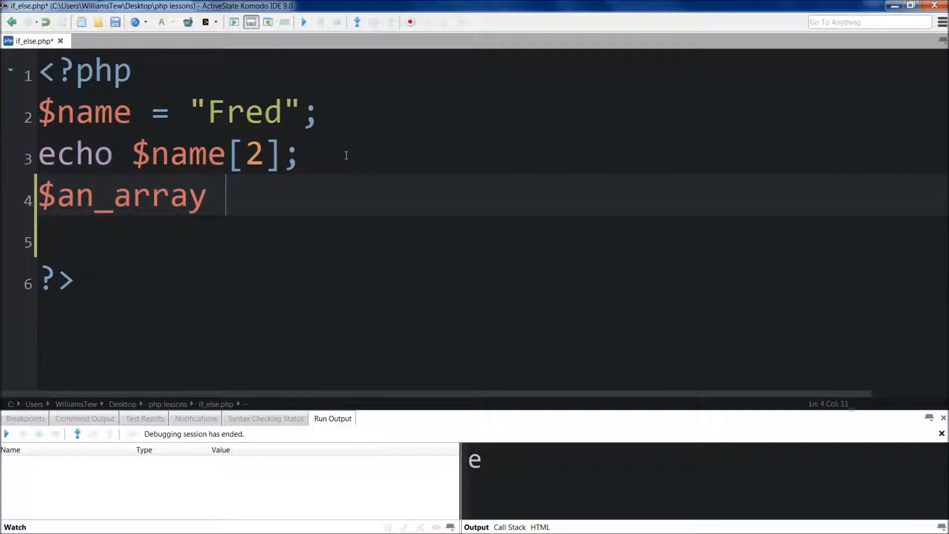
pyautogui.moveTo(55, 195); pyautogui.dragTo(205, 194)
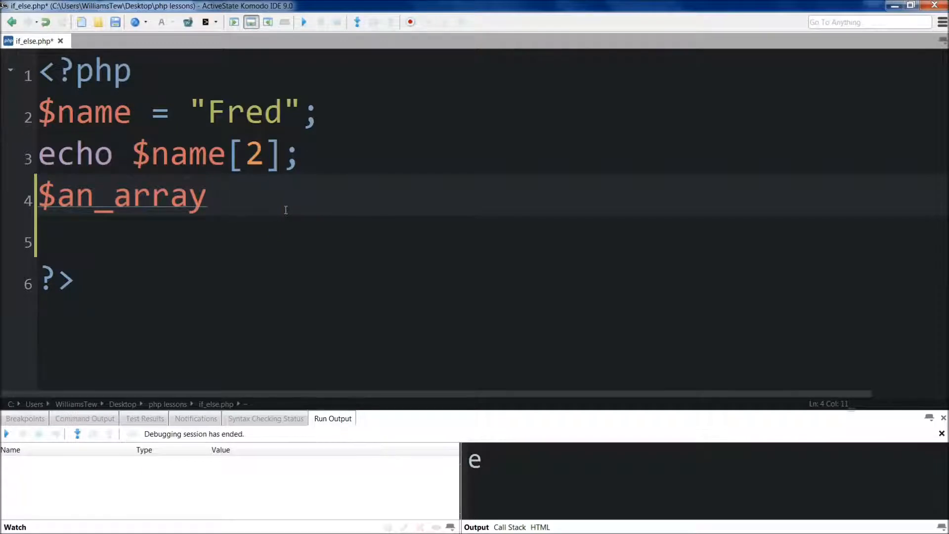
pyautogui.write('= ar')
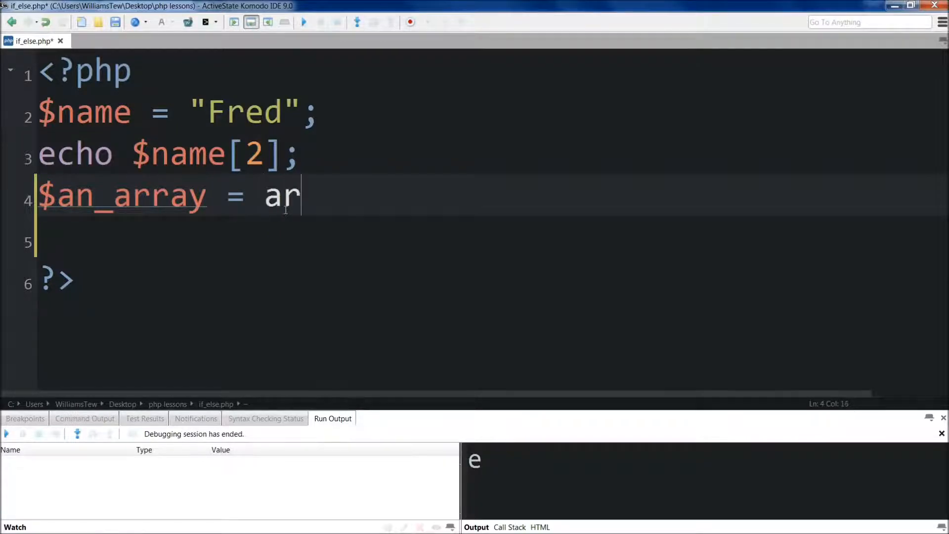
pyautogui.write('ray')
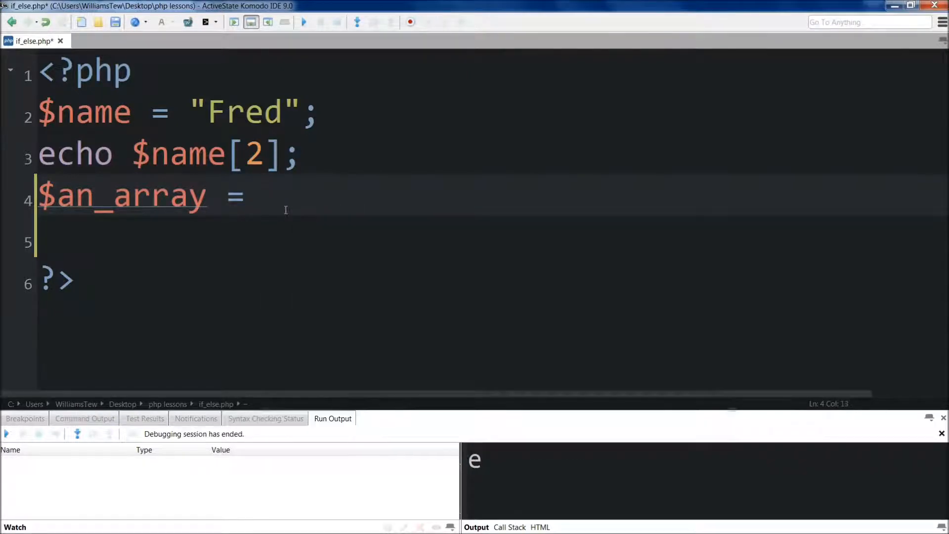
pyautogui.write('[')
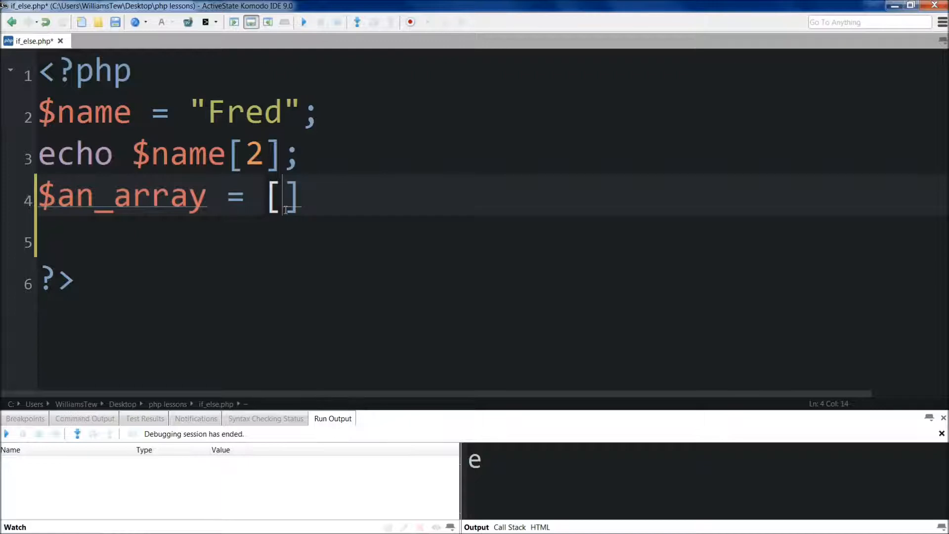
# Step: Fill the array with the names "Tim", "Joe", "Amanda" and end the statement
pyautogui.write('"')
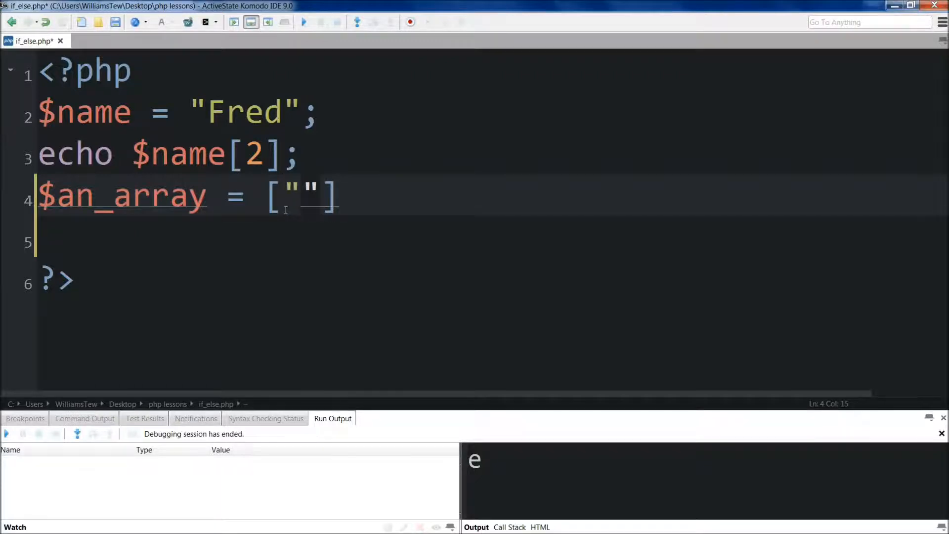
pyautogui.write('Tim')
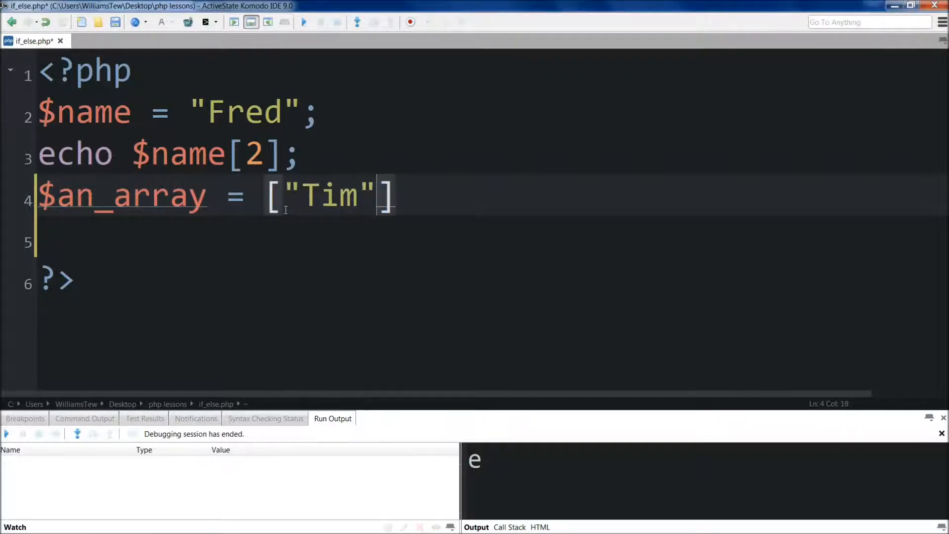
pyautogui.write(',""')
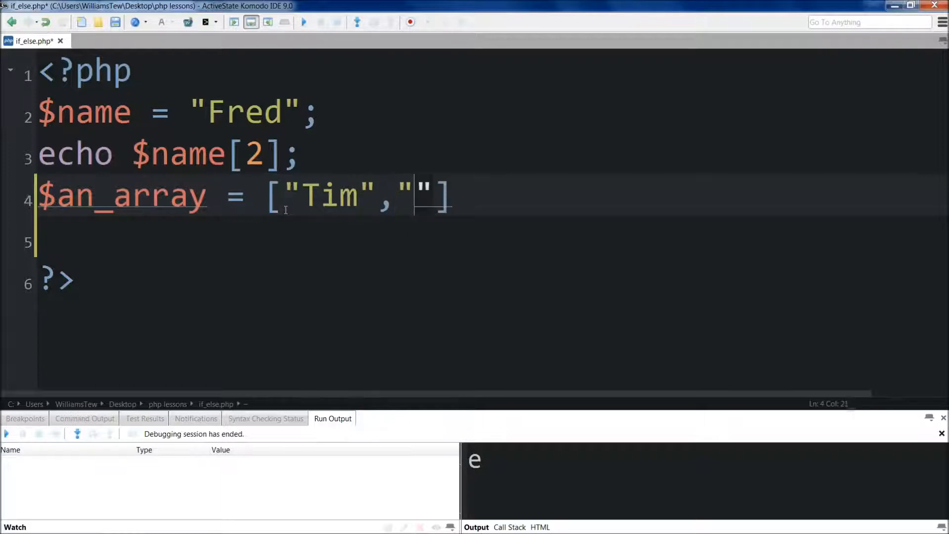
pyautogui.write('Joe')
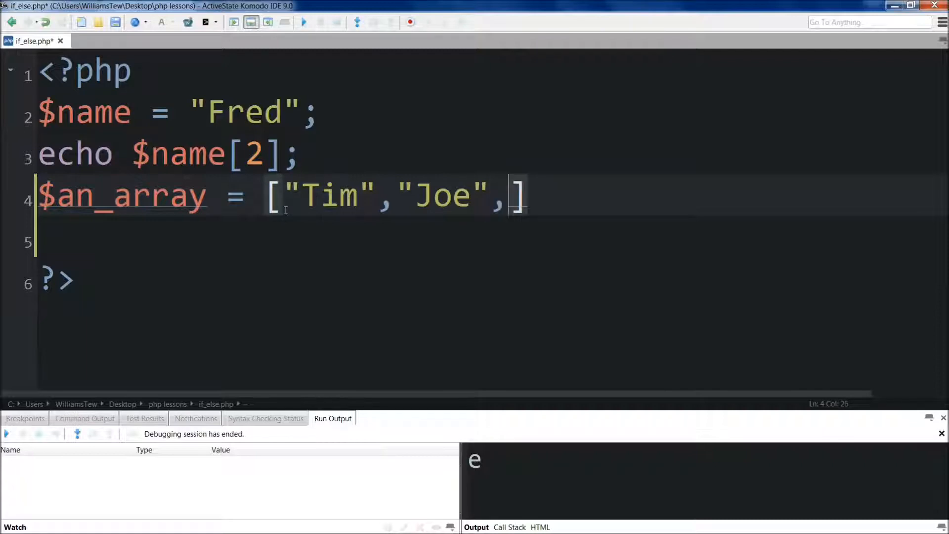
pyautogui.write('"A"')
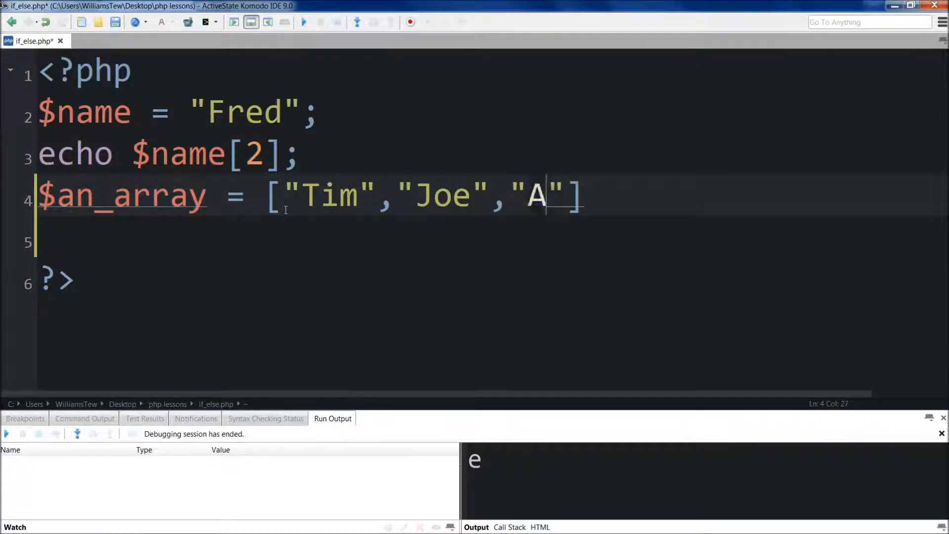
pyautogui.write('man')
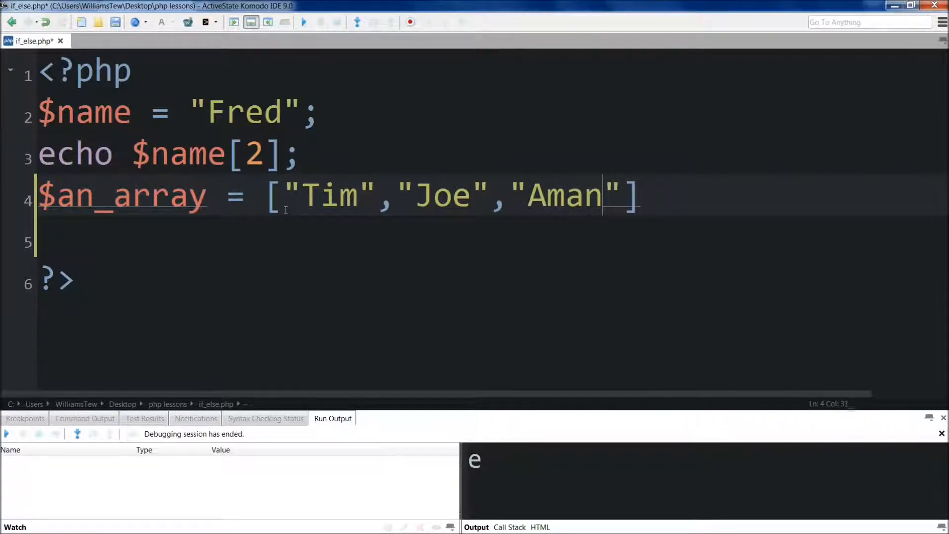
pyautogui.write('da')
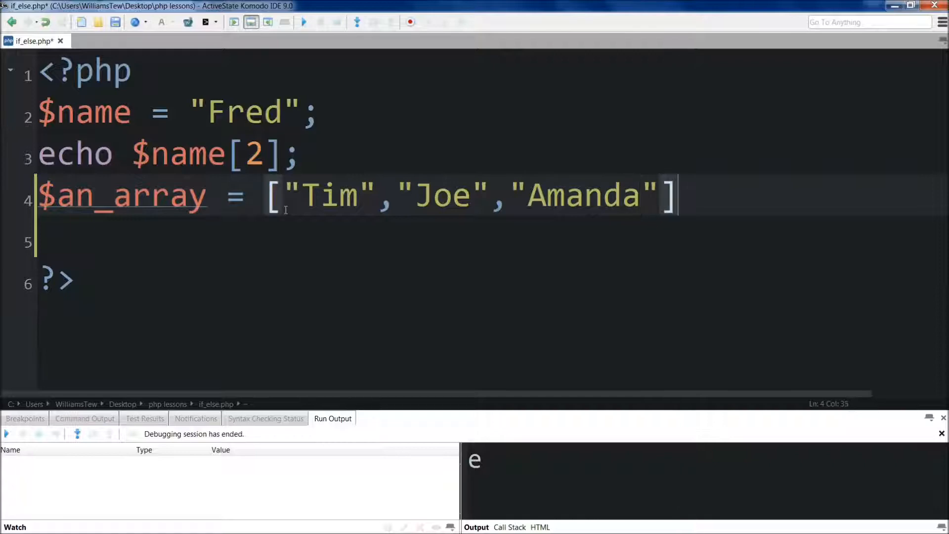
pyautogui.write(';')
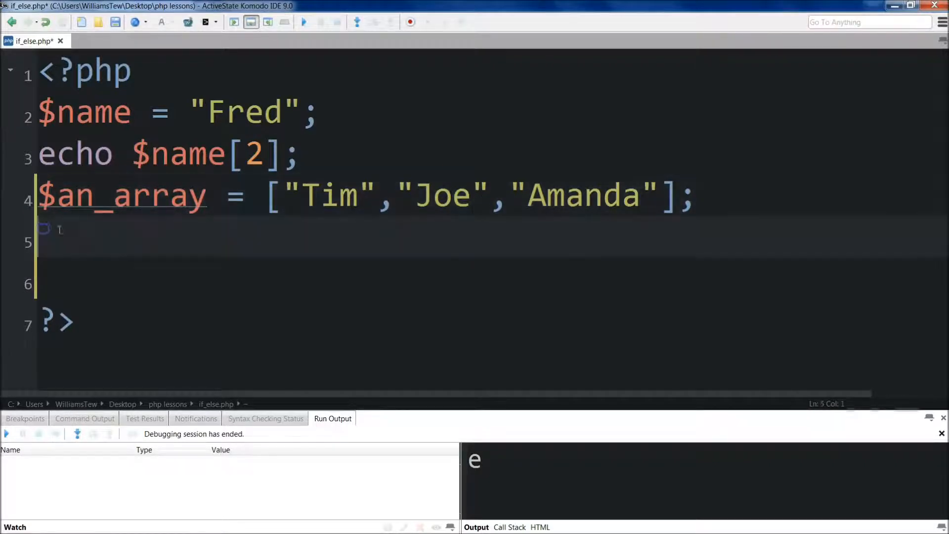
# Step: Write echo $an_array[1]; on line 5 to print the second element, Joe
pyautogui.write('echo')
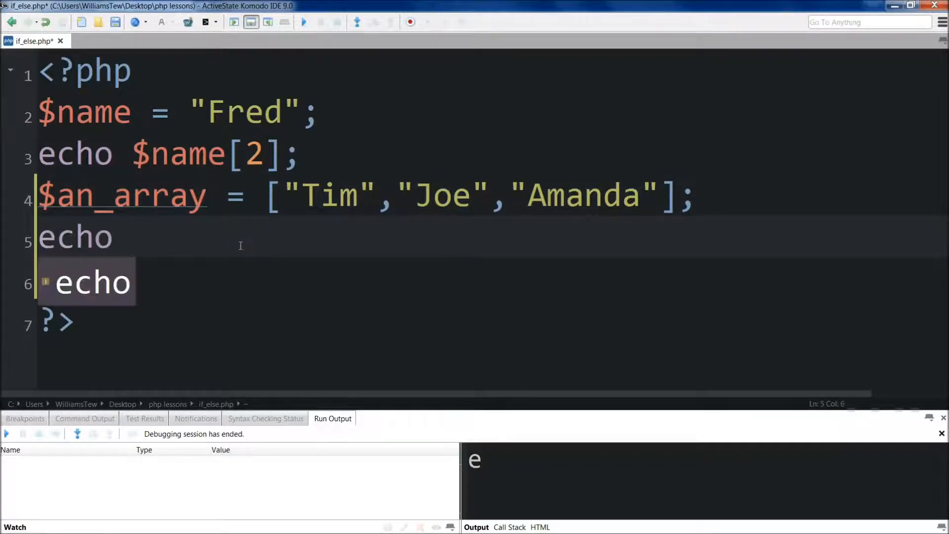
pyautogui.write('$an_array')
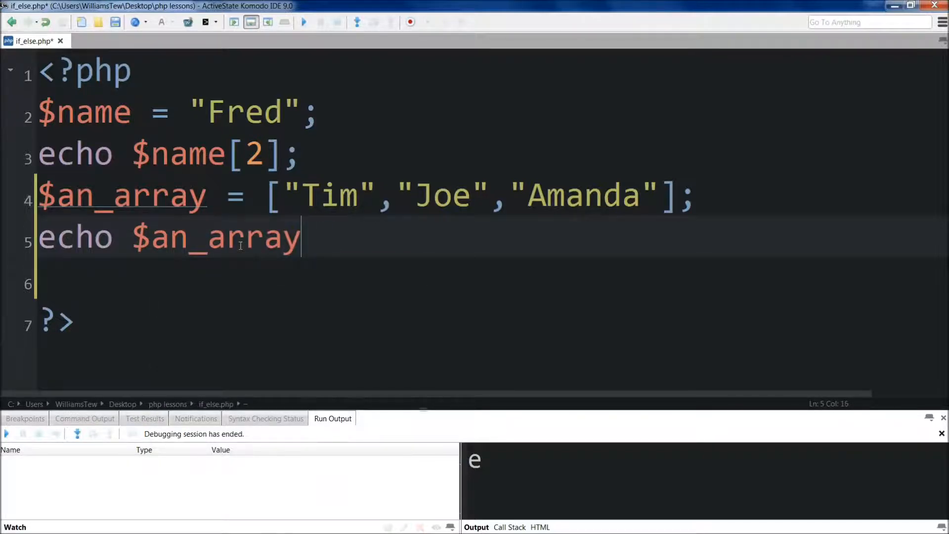
pyautogui.write('[1]')
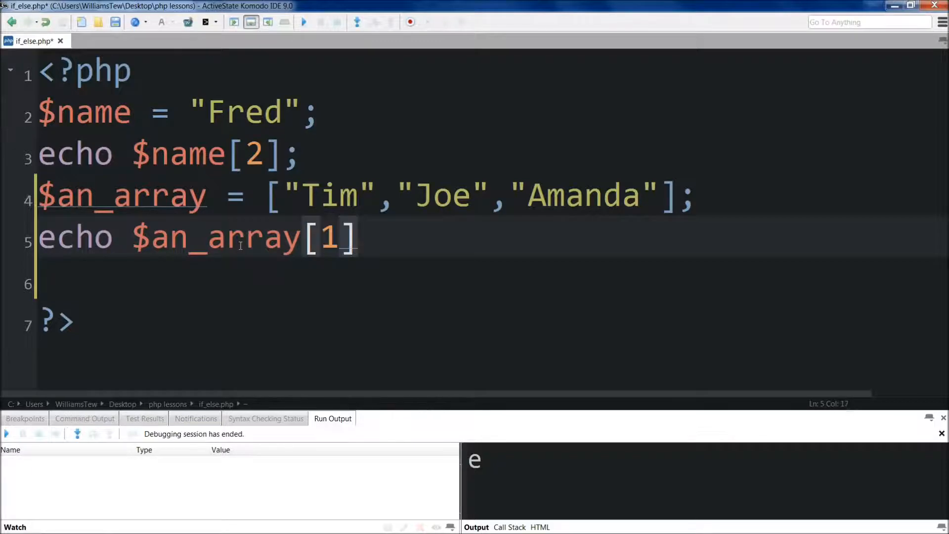
pyautogui.click(433, 195)
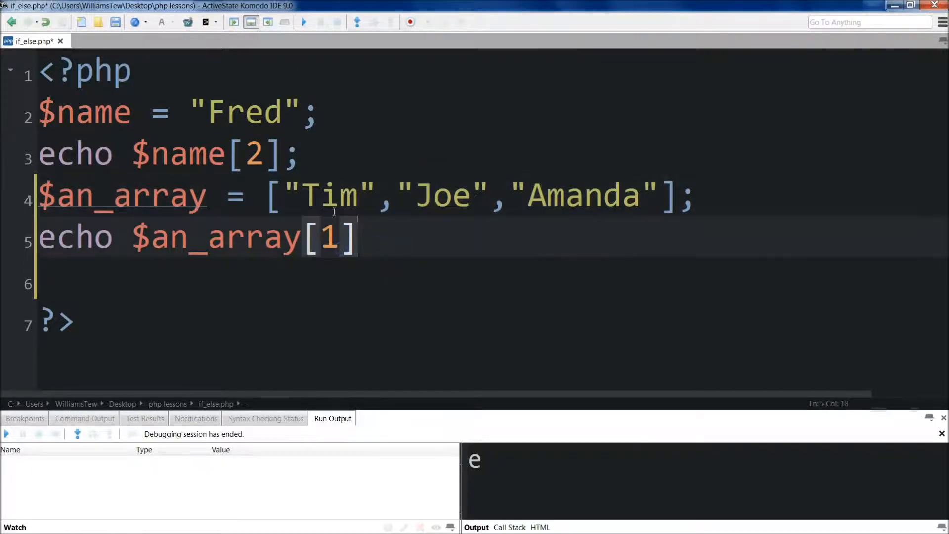
pyautogui.write(';')
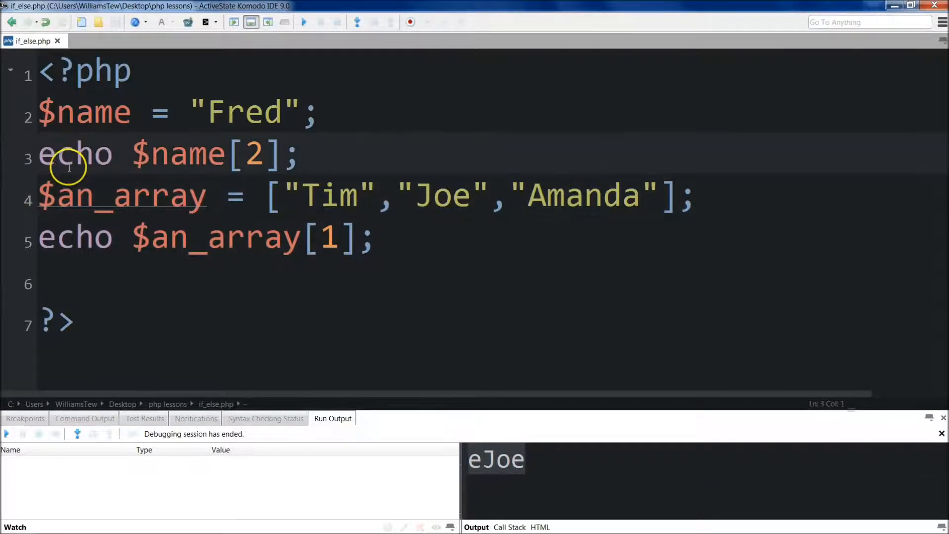
# Step: Comment out line 3 with // and begin a trailing comment "// Those" on line 5
pyautogui.write('//')
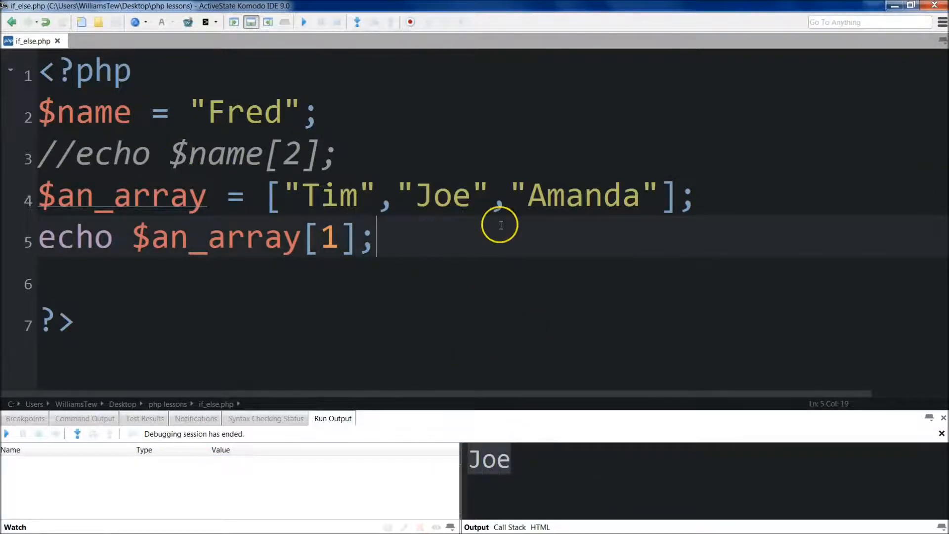
pyautogui.write('//')
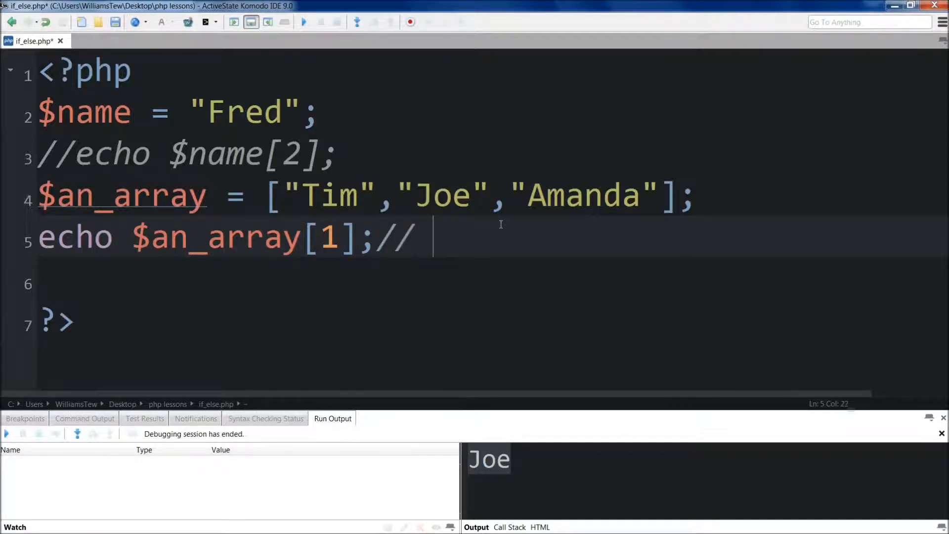
pyautogui.write('Thos')
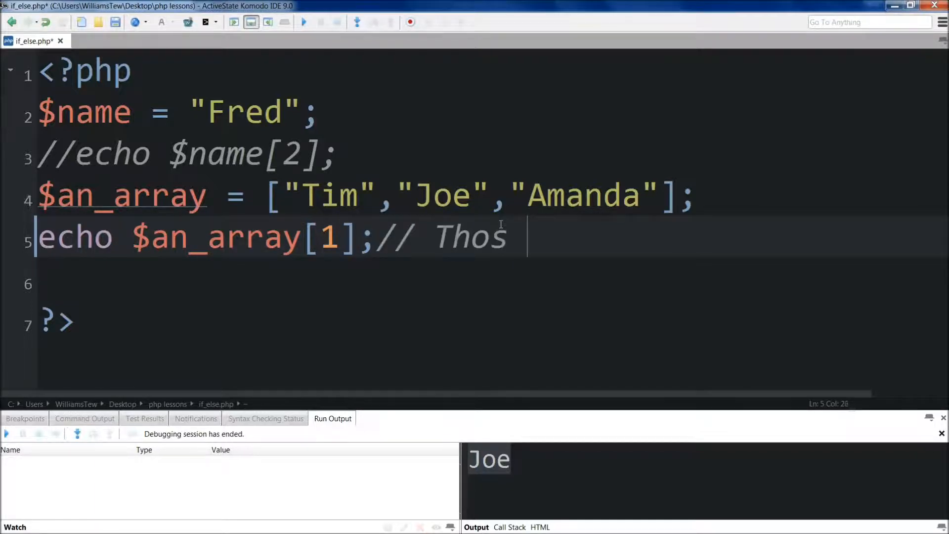
pyautogui.write('e')
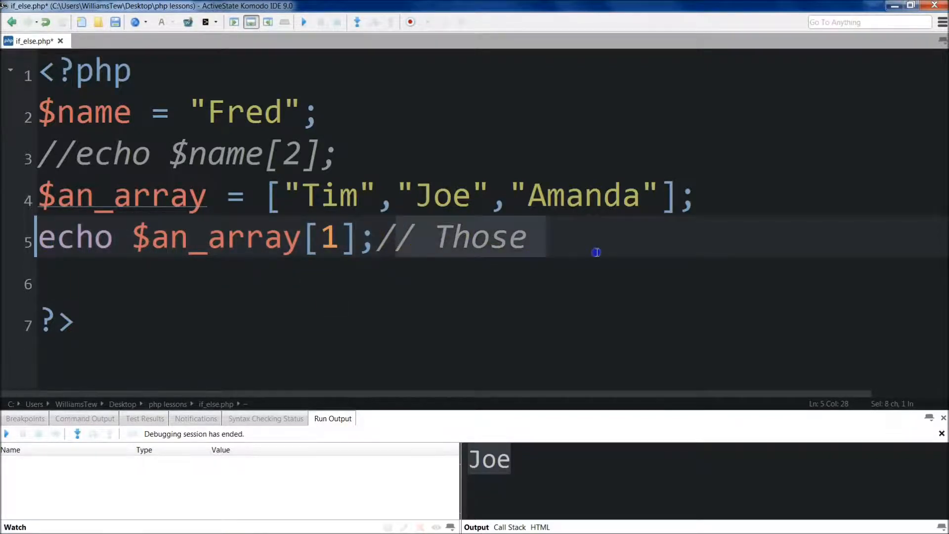
# Step: Remove the half-written comment, read ahead to the Concatenation page, and return to Komodo
pyautogui.press('Delete')
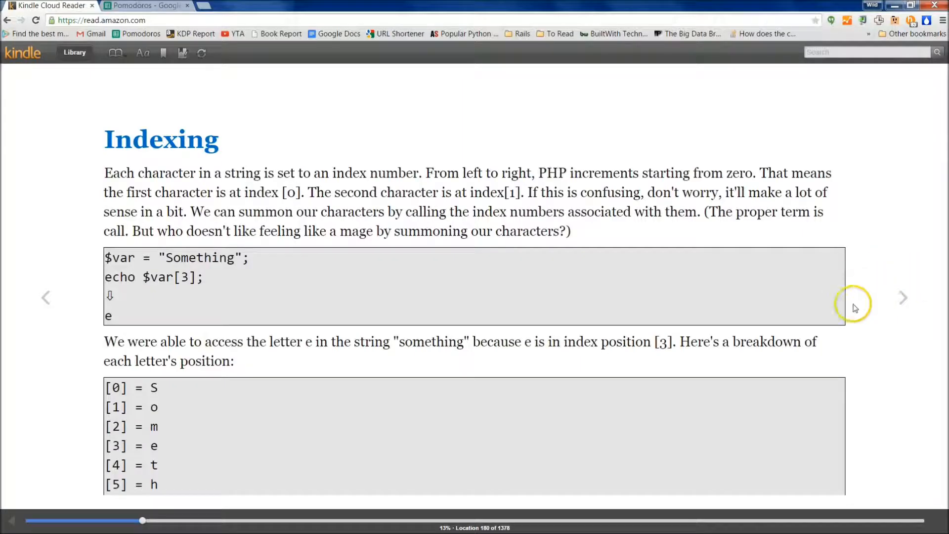
pyautogui.moveTo(895, 301)
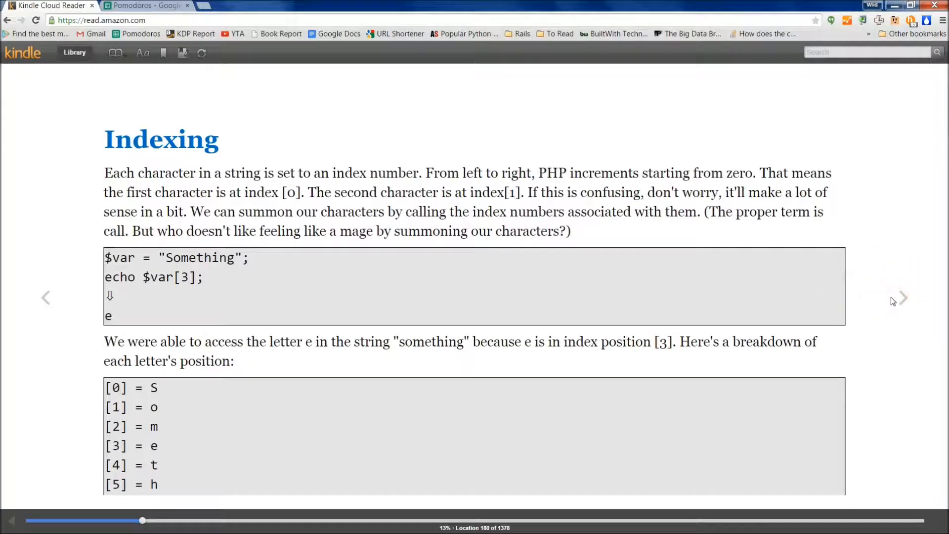
pyautogui.click(901, 298)
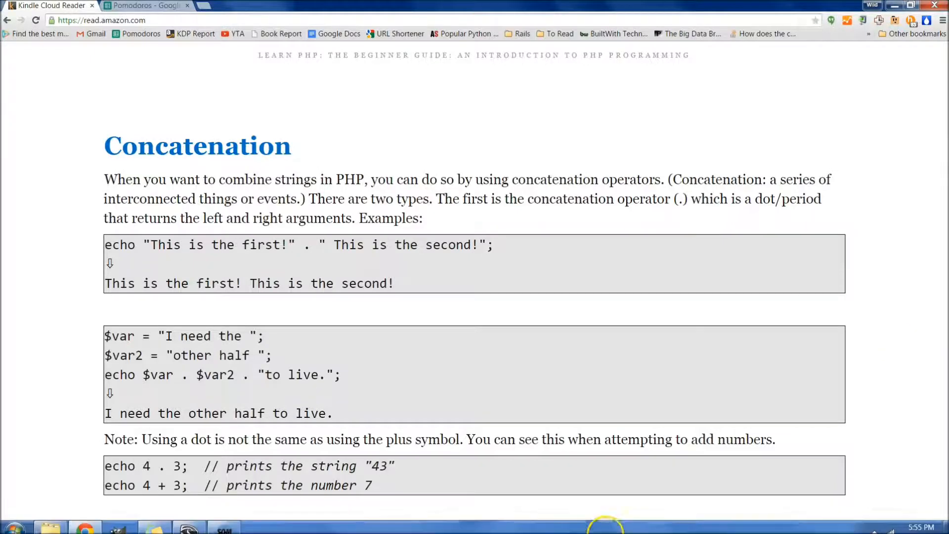
pyautogui.click(309, 246)
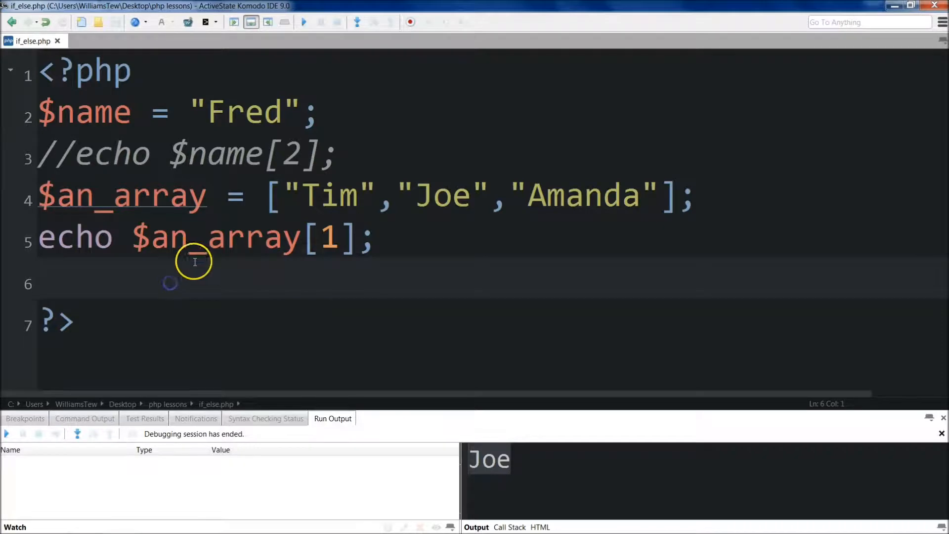
# Step: Begin line 6 with echo "This is " . , deleting a mistyped "to"
pyautogui.doubleClick(83, 113)
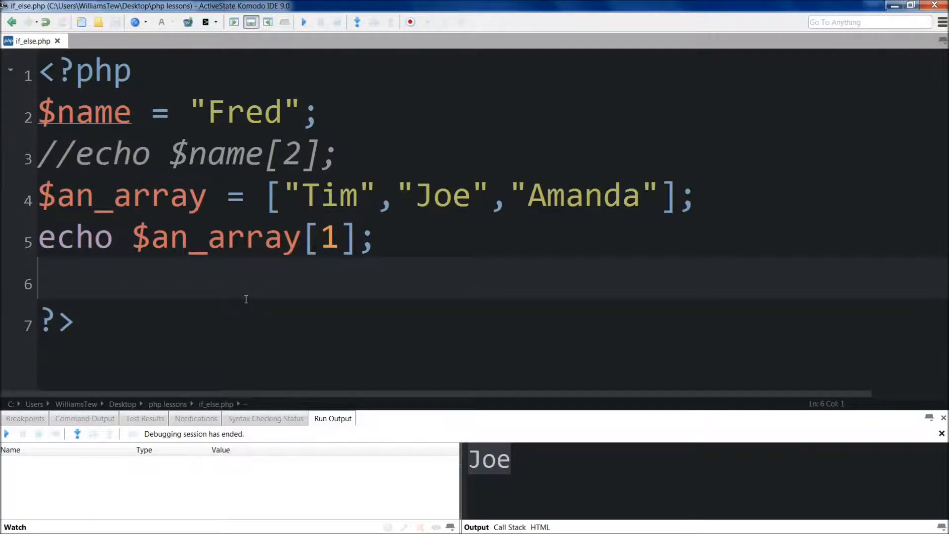
pyautogui.write('echo')
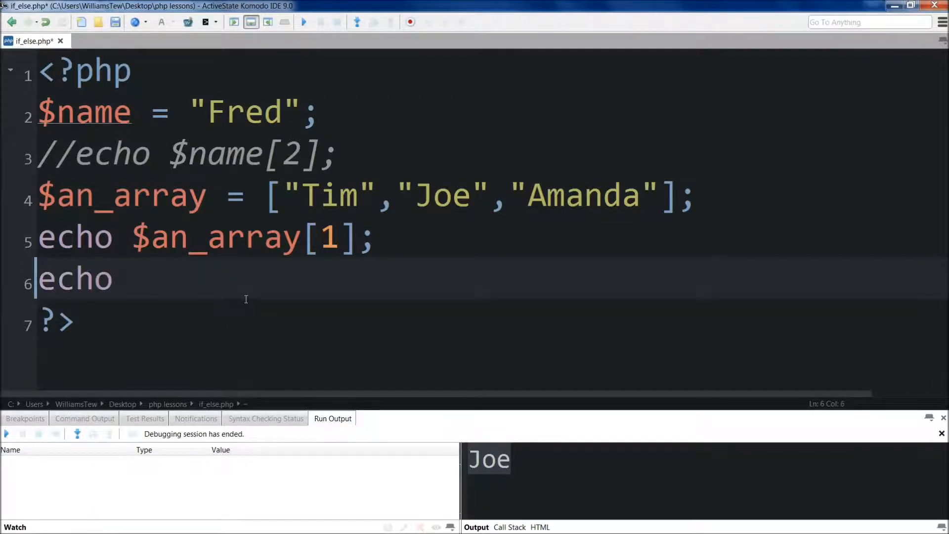
pyautogui.write('"This is "')
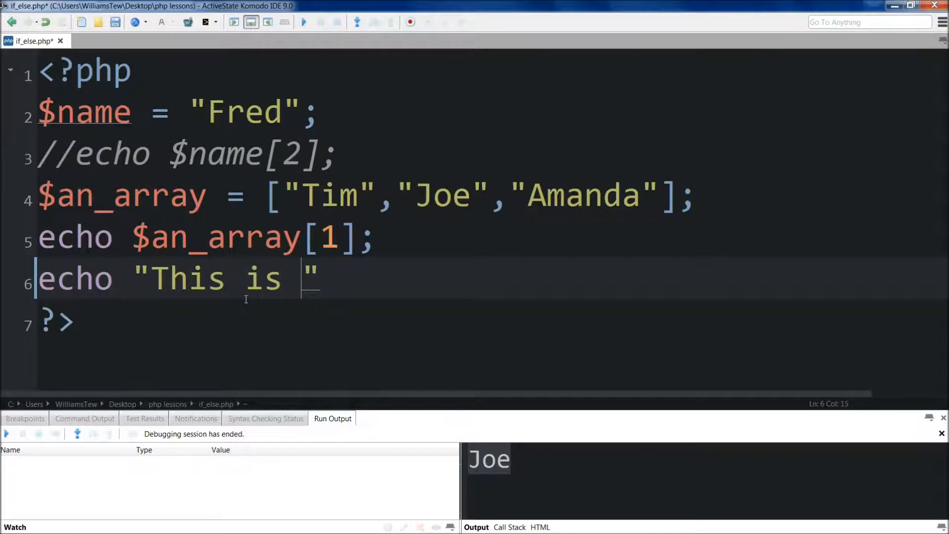
pyautogui.write('.')
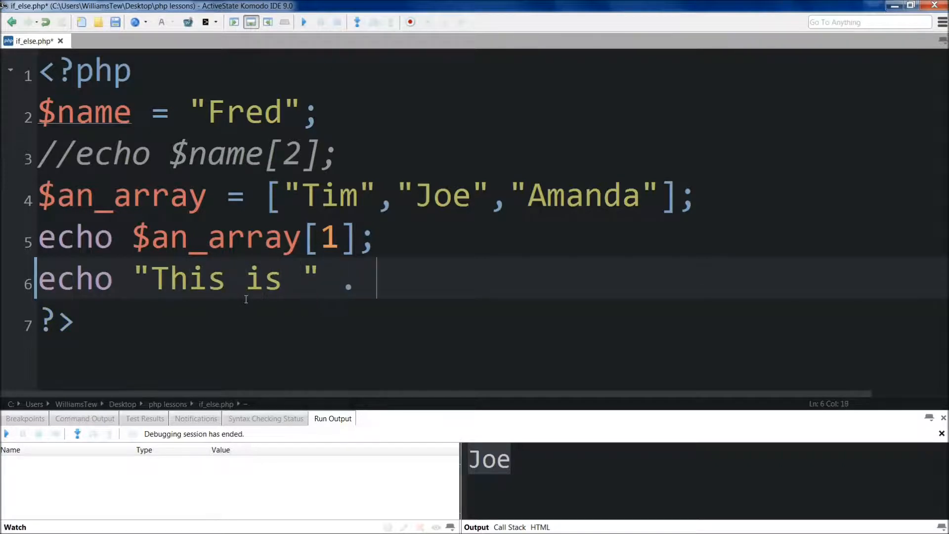
pyautogui.write('"to"')
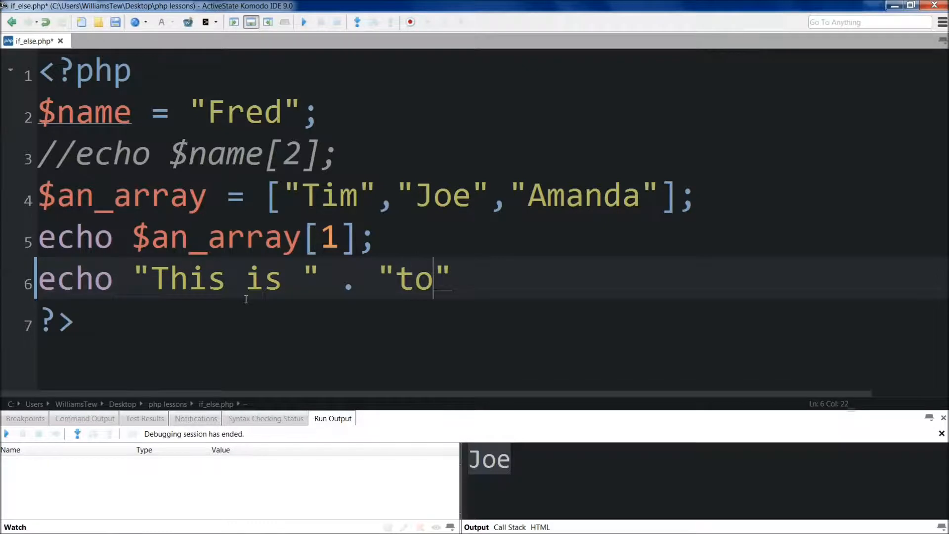
pyautogui.press('BackSpace')
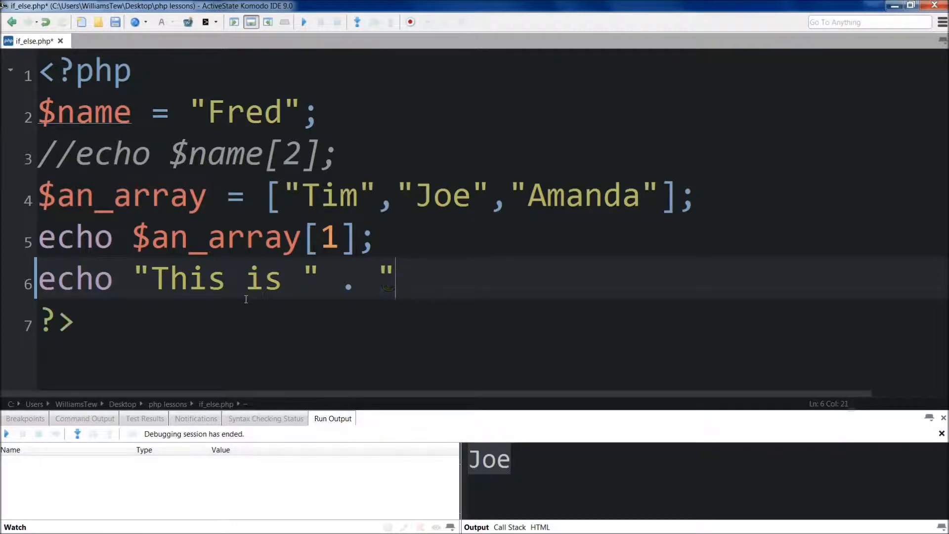
pyautogui.press('BackSpace')
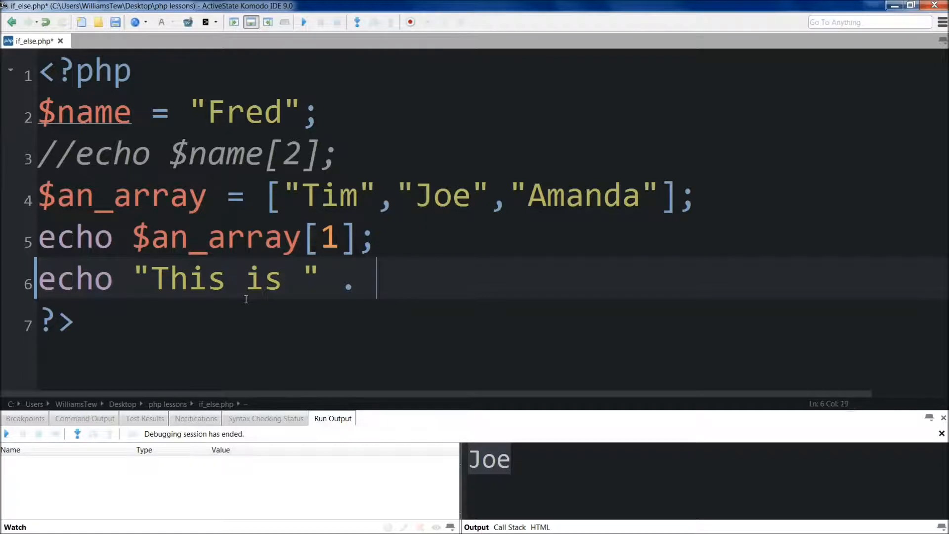
# Step: Finish the concatenation with $name . "the person."; on line 6
pyautogui.write('$')
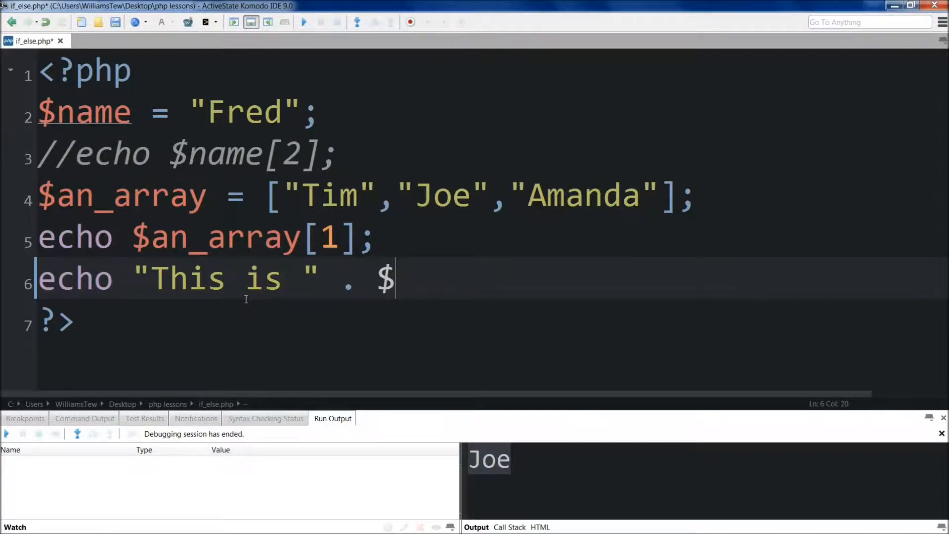
pyautogui.write('name .')
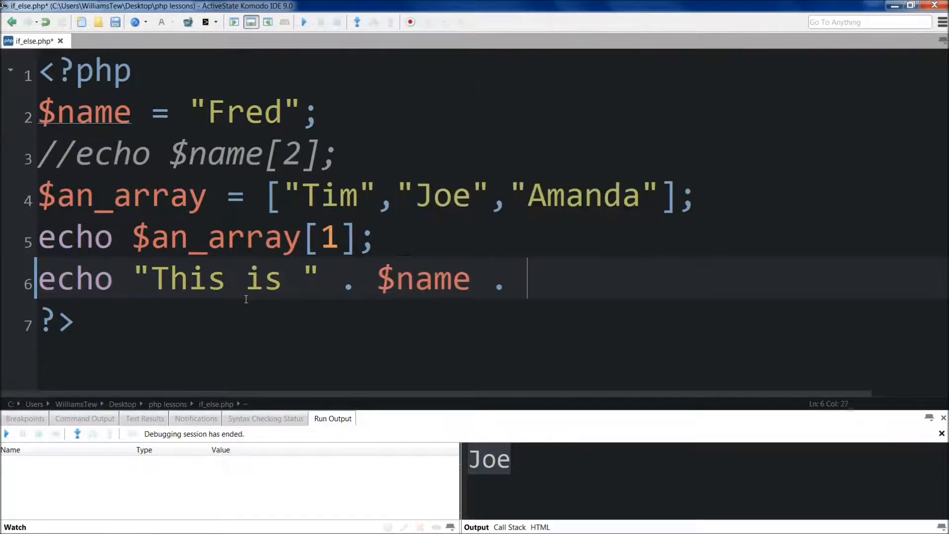
pyautogui.write('"')
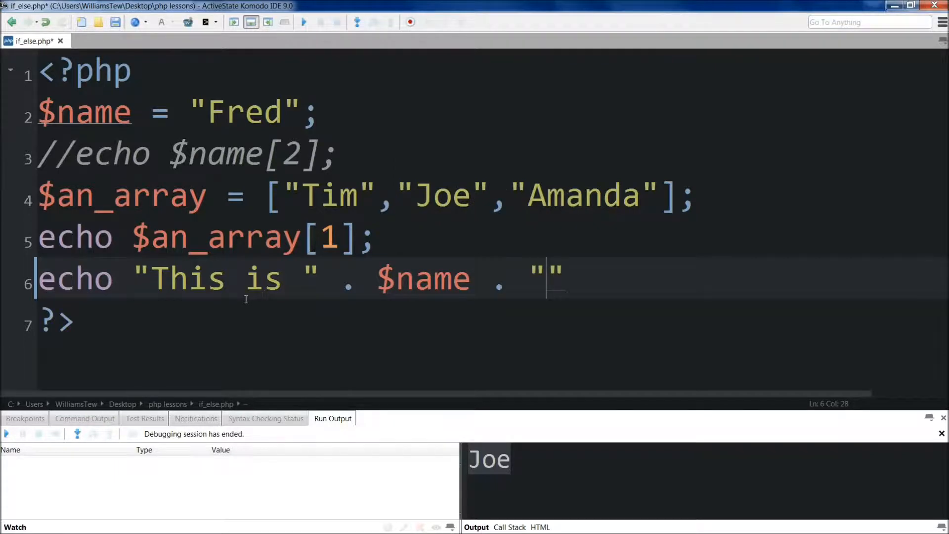
pyautogui.write('the pe')
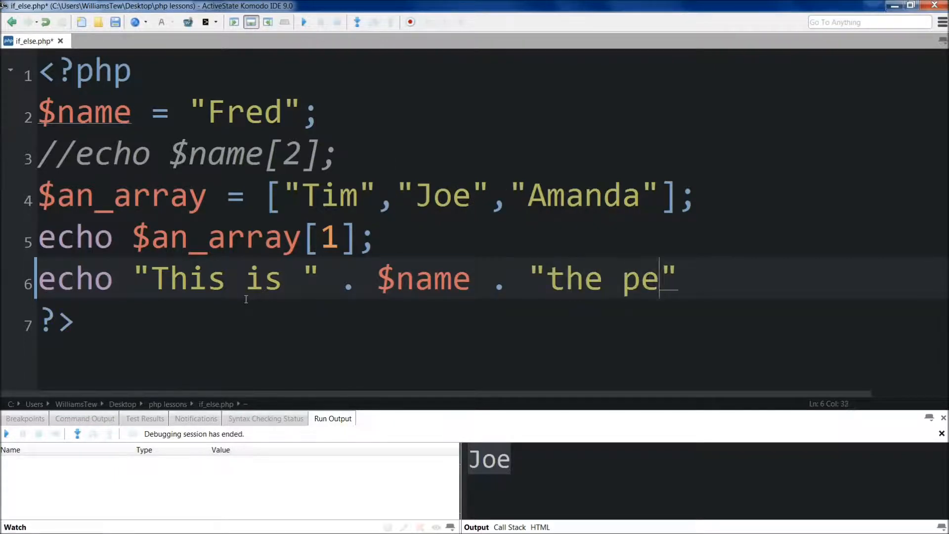
pyautogui.write('rson.')
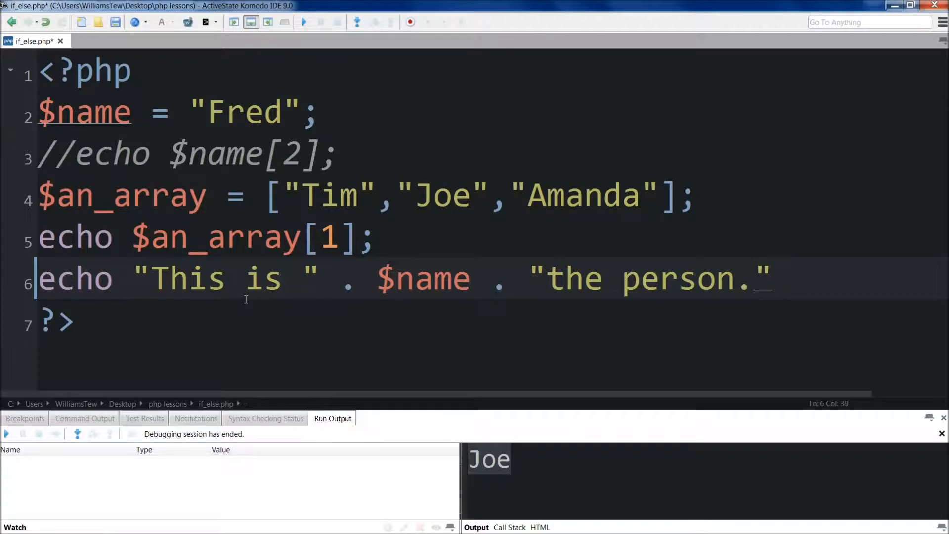
pyautogui.write(';')
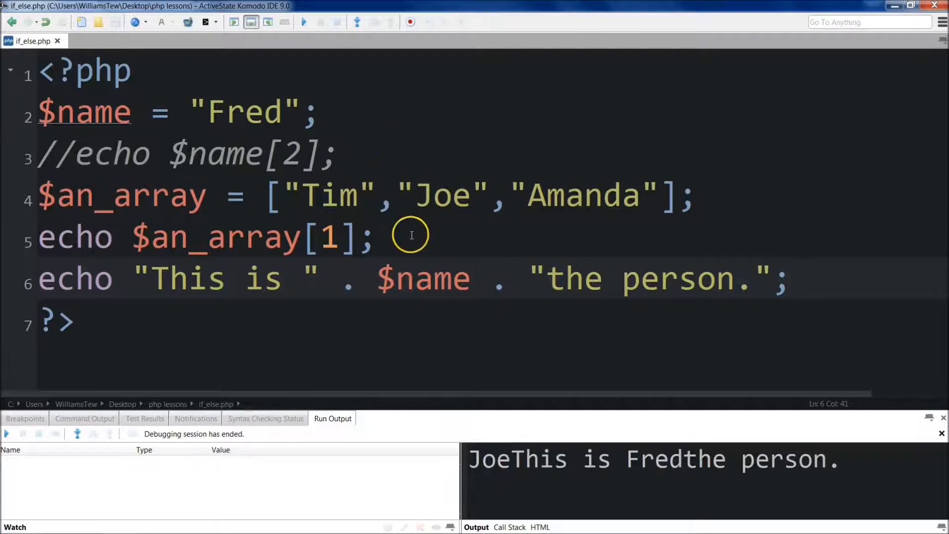
pyautogui.moveTo(57, 237)
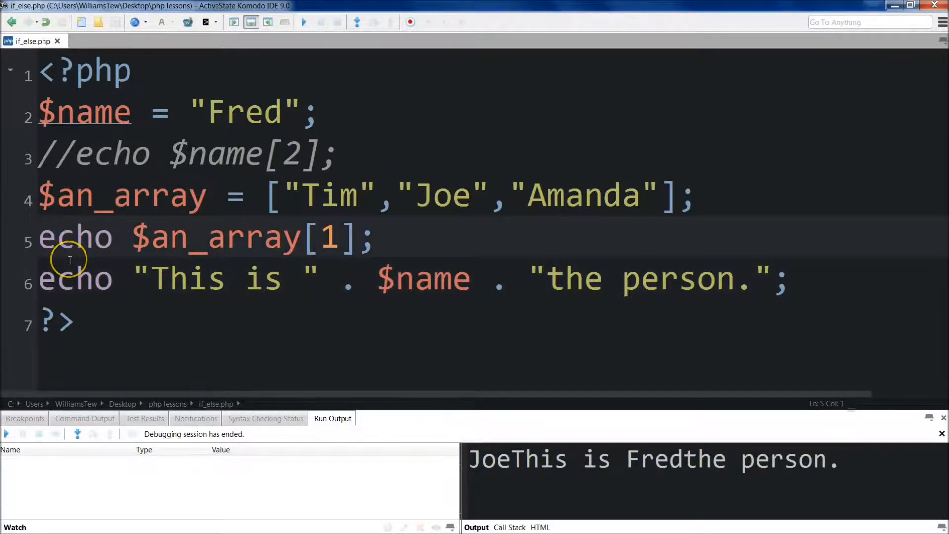
# Step: Comment out line 5 with // so the output reads "This is Fred the person."
pyautogui.write('//')
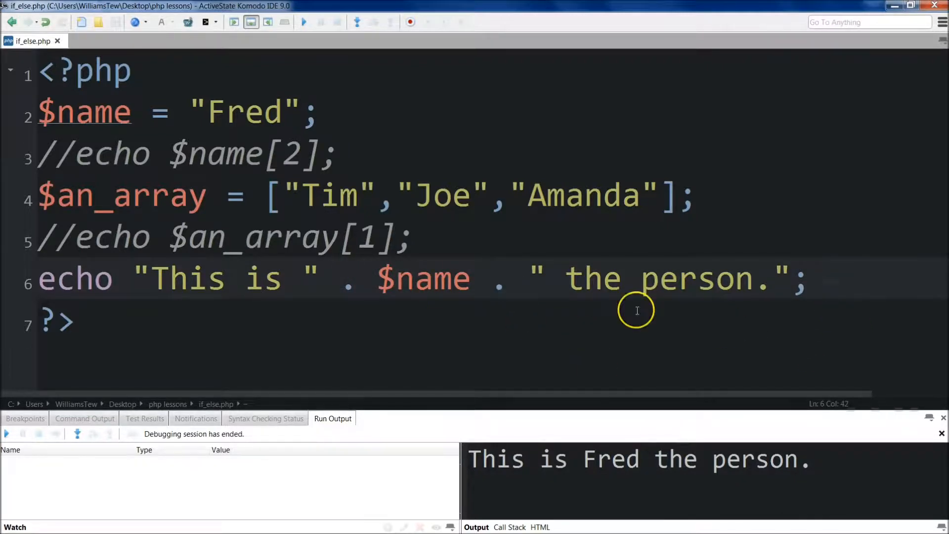
pyautogui.click(79, 321)
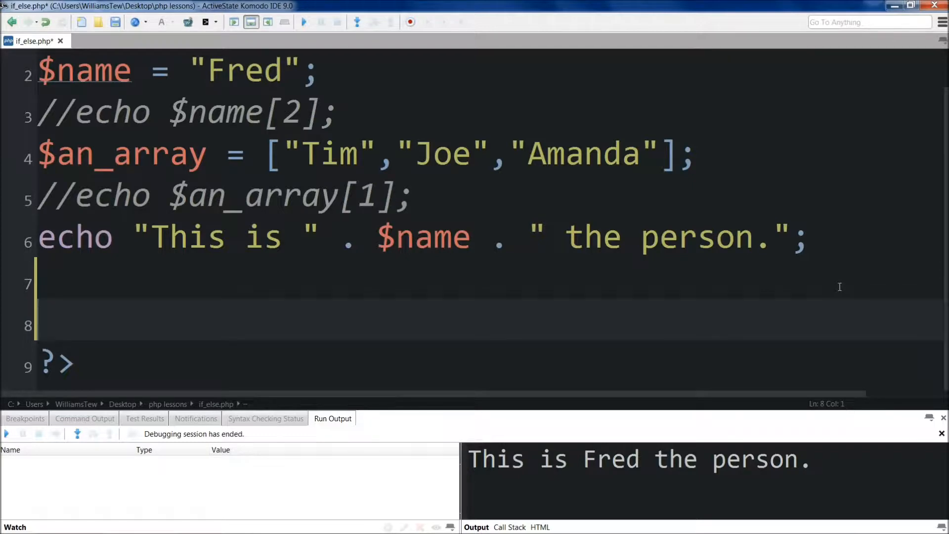
# Step: Add the line echo 7 . 3; after the sentence and run the script to check the result
pyautogui.write('""')
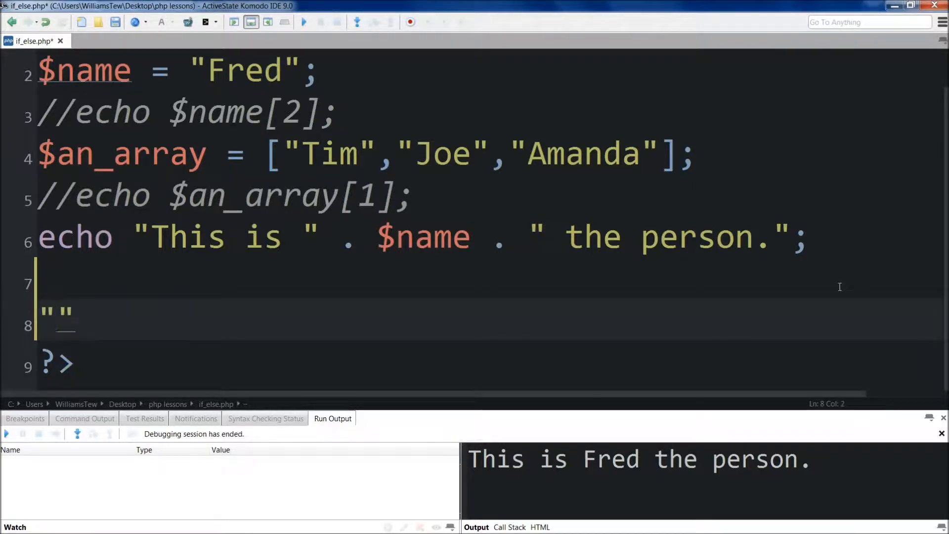
pyautogui.write('echo')
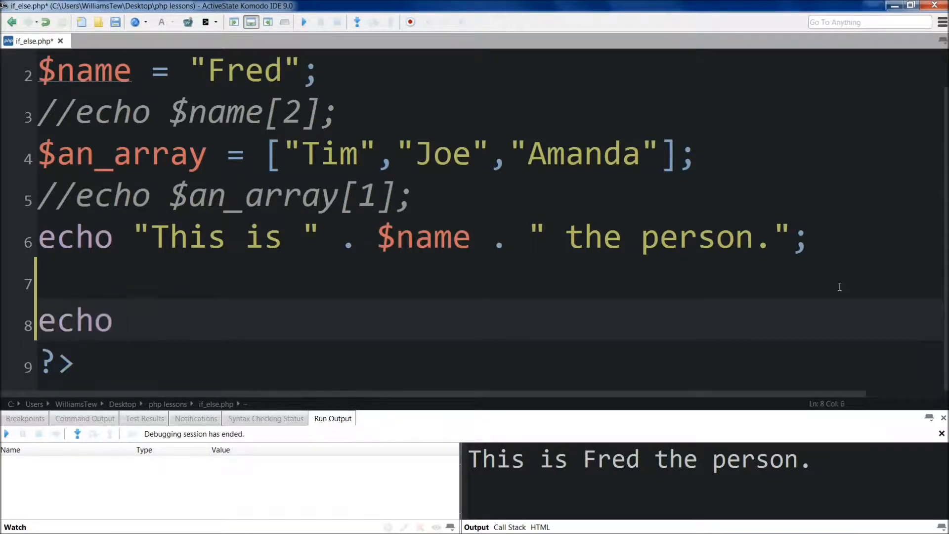
pyautogui.write('7')
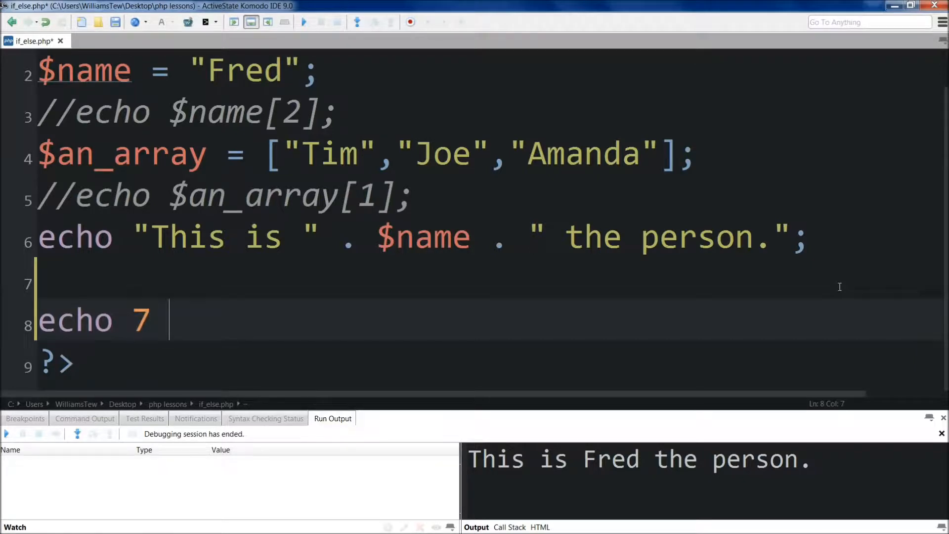
pyautogui.write('. 3')
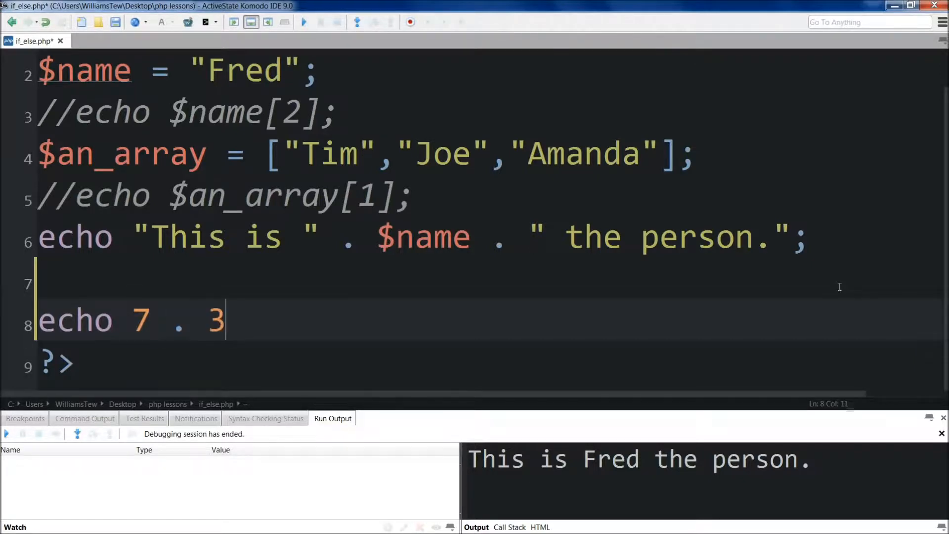
pyautogui.write(';')
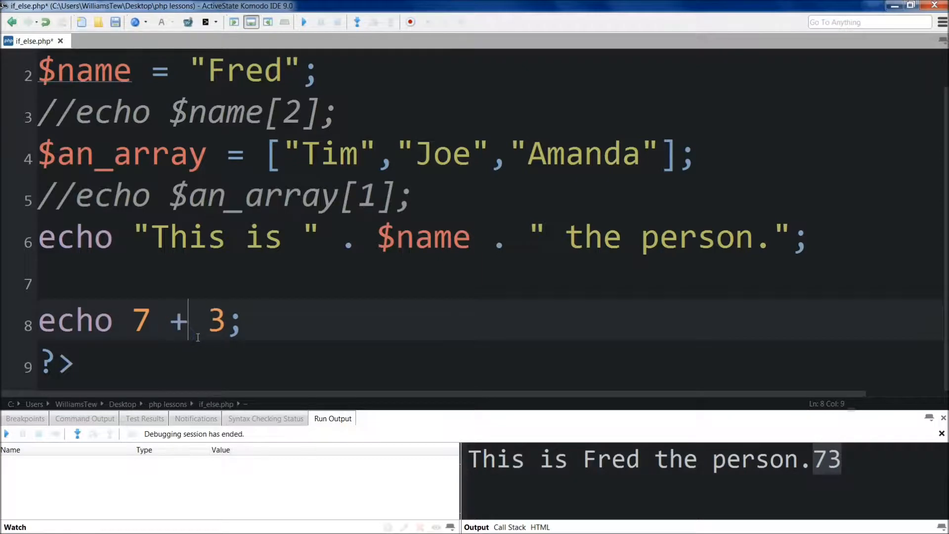
pyautogui.click(304, 22)
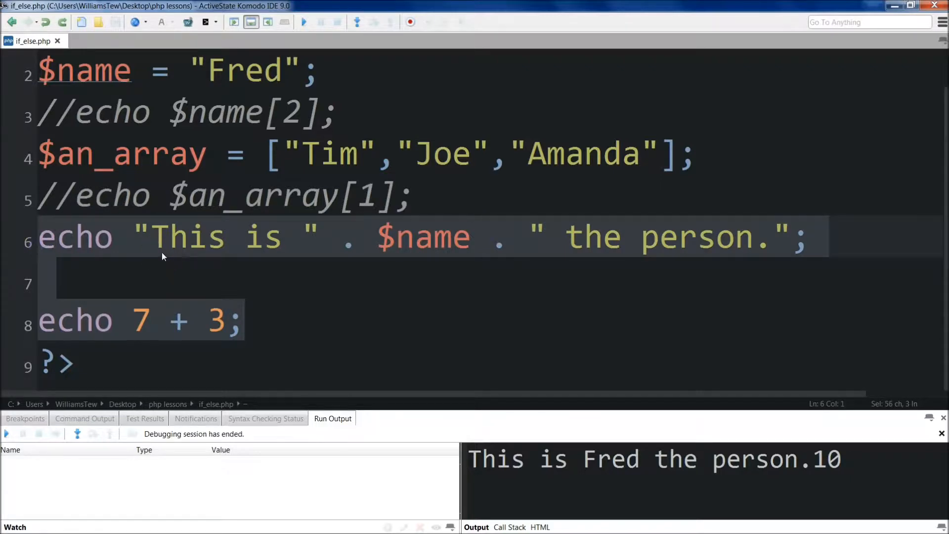
# Step: Replace the echo lines with the assignment $var1 = "This is ";
pyautogui.write('$')
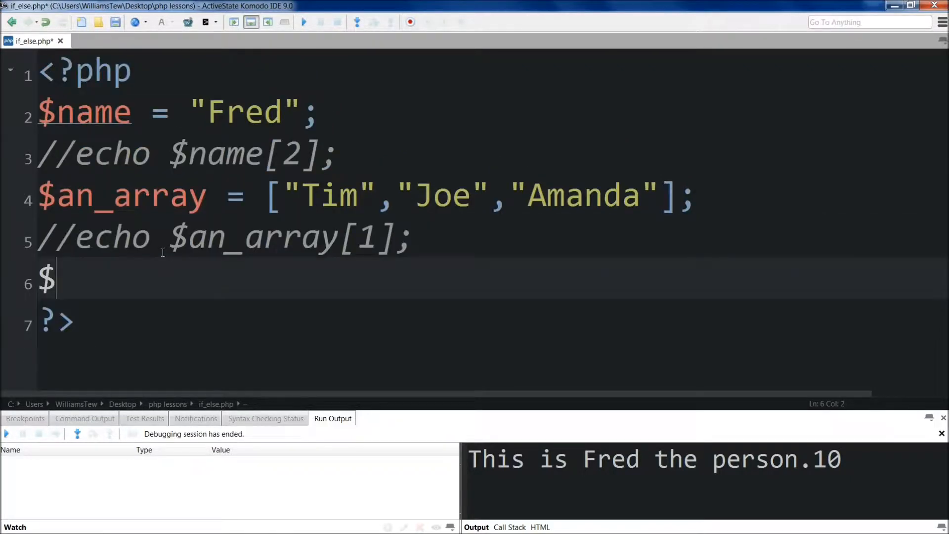
pyautogui.write('var1 =')
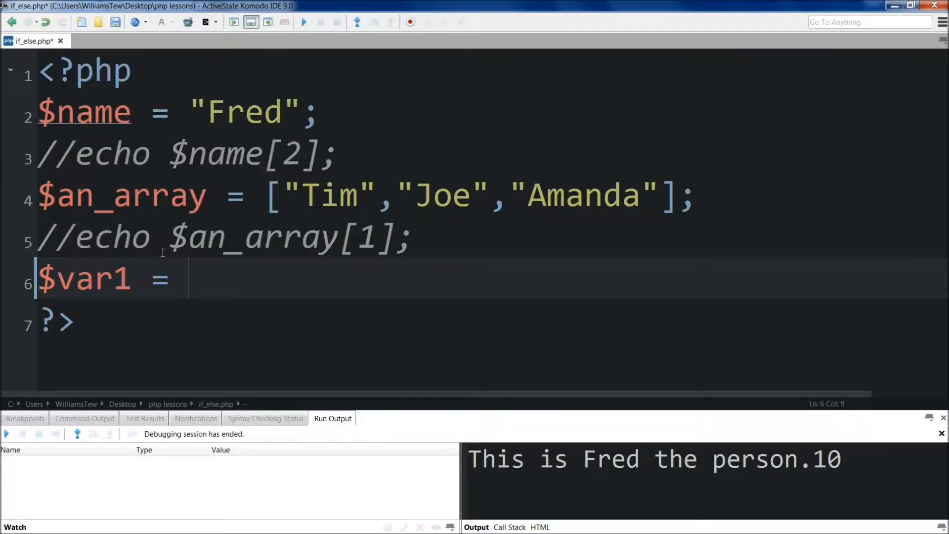
pyautogui.write('"This"')
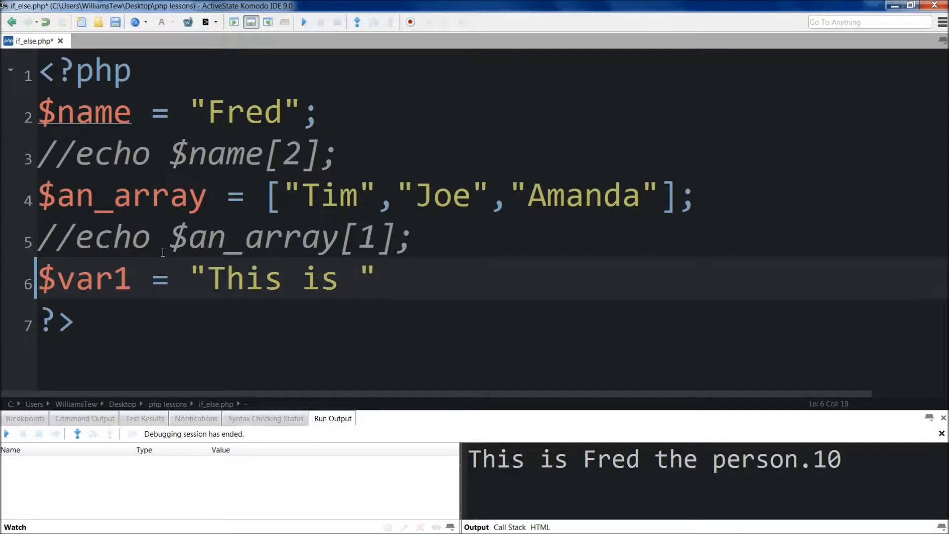
pyautogui.write(';')
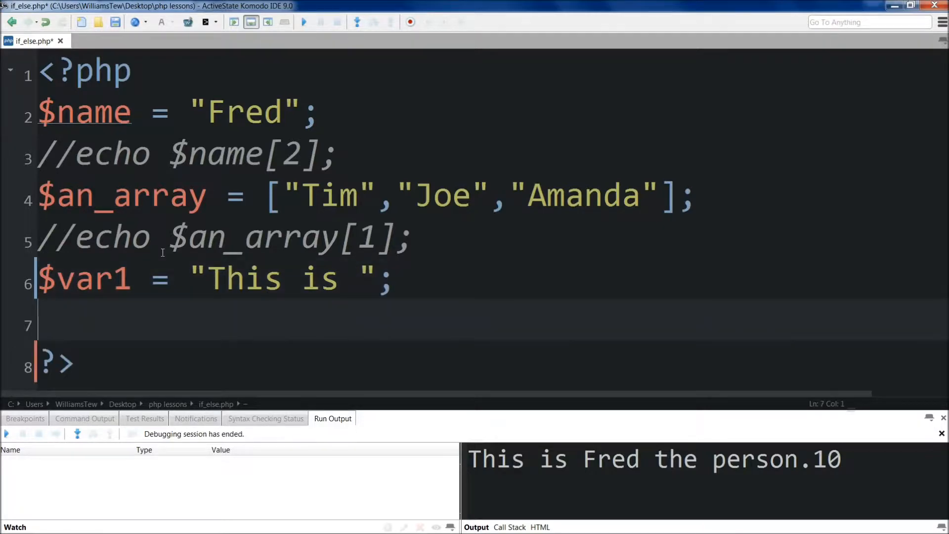
# Step: Add a second assignment $var1 = "the end."; followed by echo $var1;
pyautogui.write('$var1')
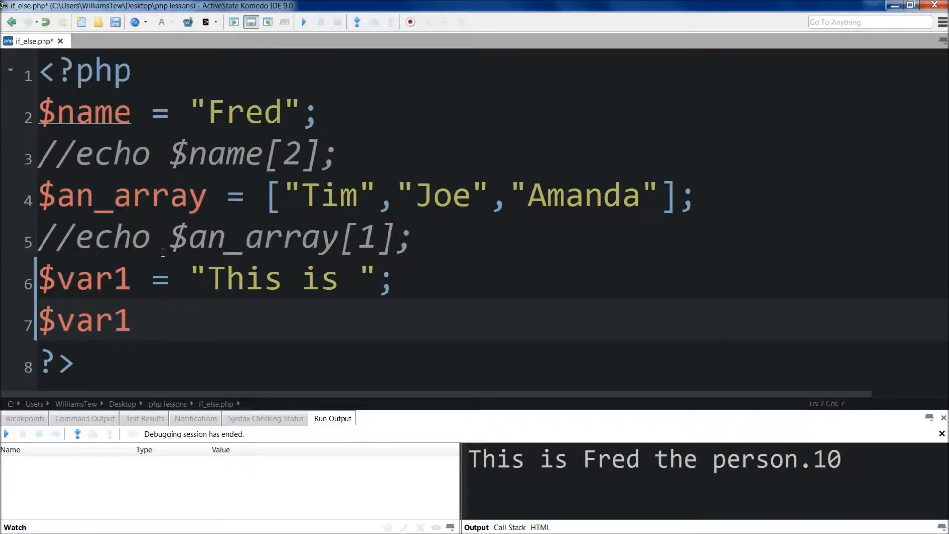
pyautogui.write('=')
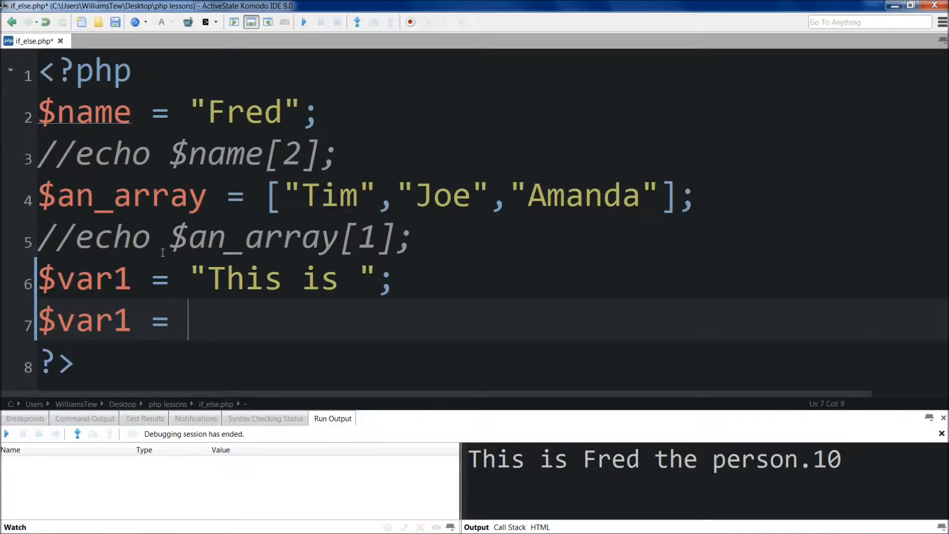
pyautogui.write('""')
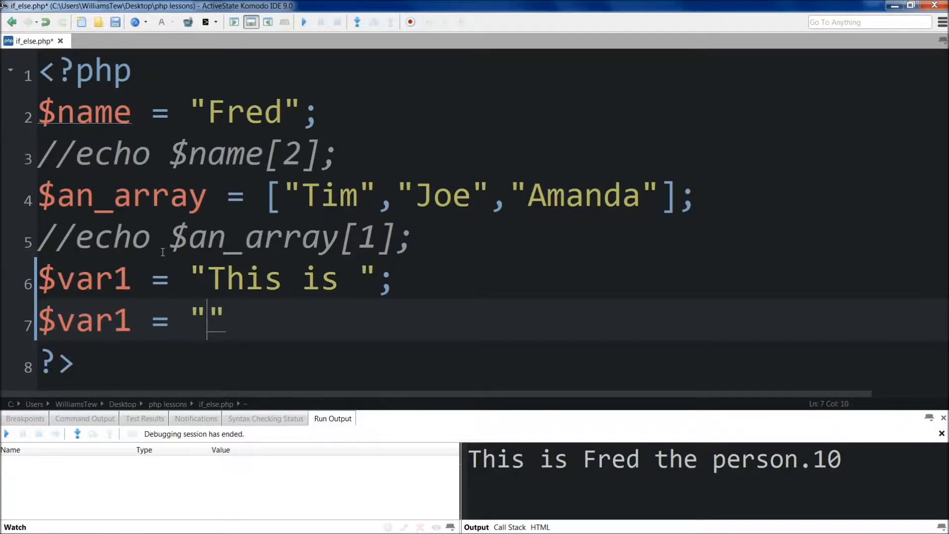
pyautogui.write('The')
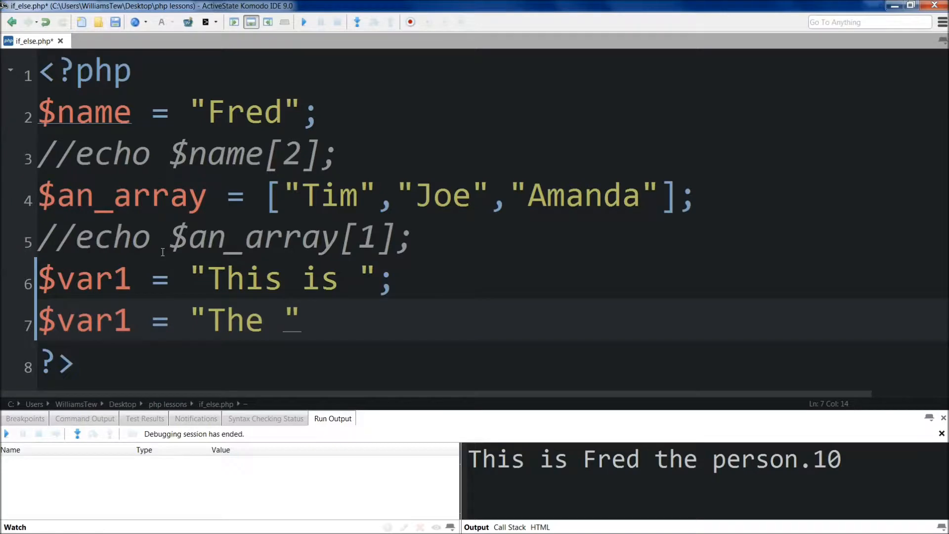
pyautogui.write('the e')
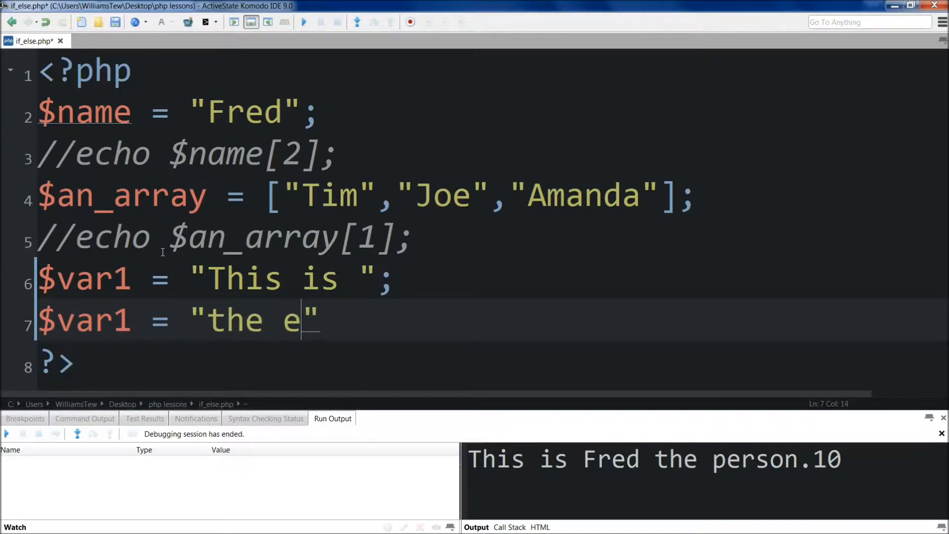
pyautogui.write('nd.')
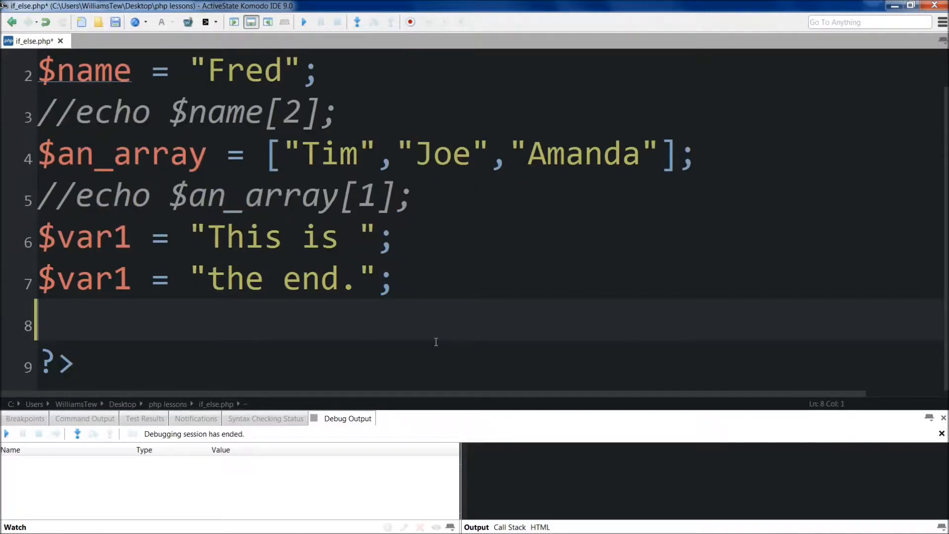
pyautogui.write('echo')
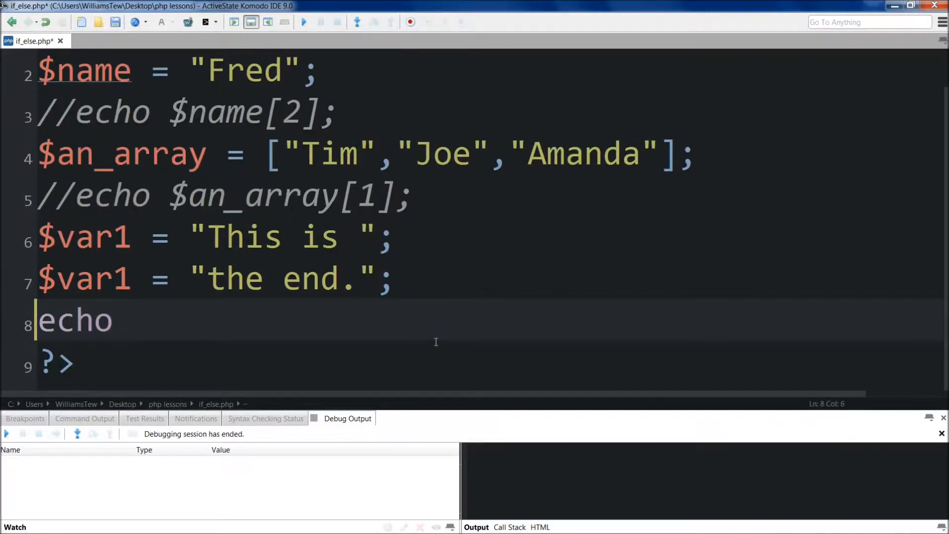
pyautogui.write('$var1;')
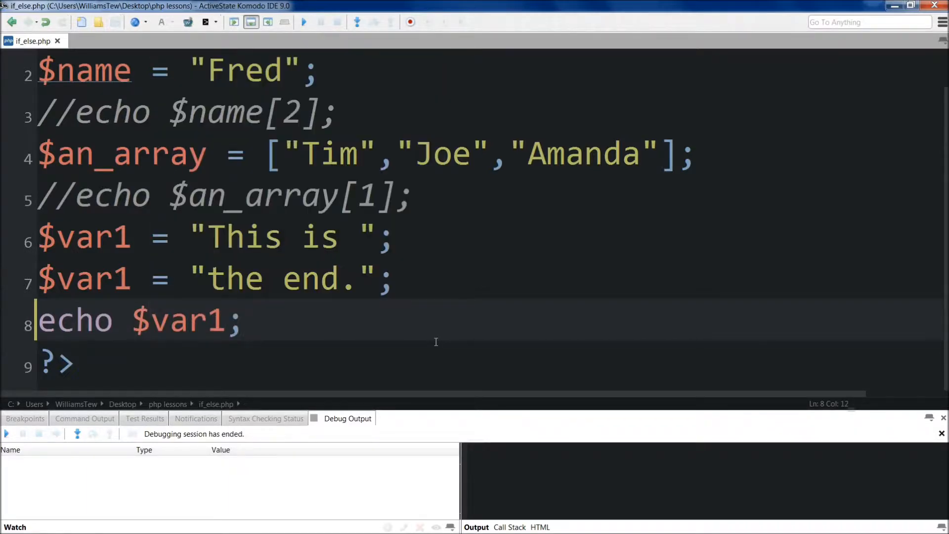
# Step: Run the script, then change line 7 to $var1 .= "the end." so it prints "This is the end."
pyautogui.click(303, 22)
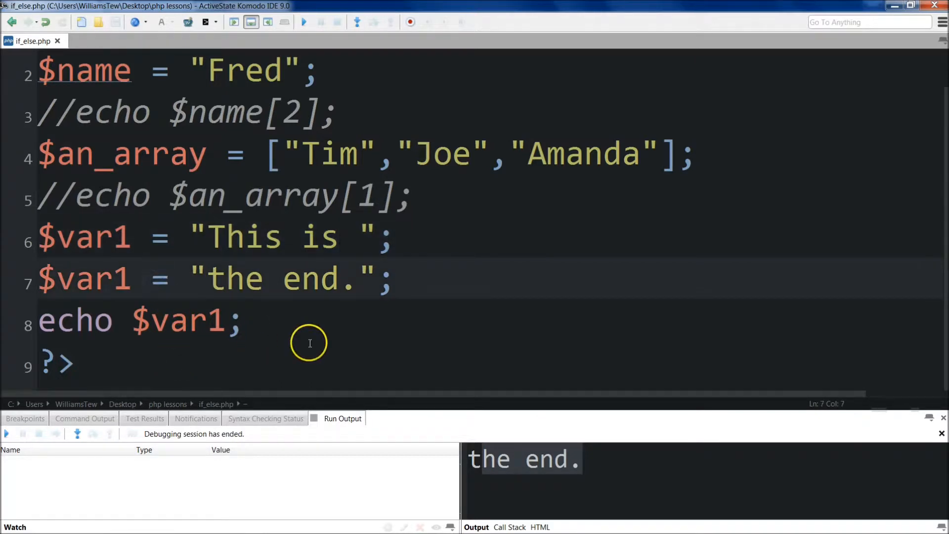
pyautogui.write('.')
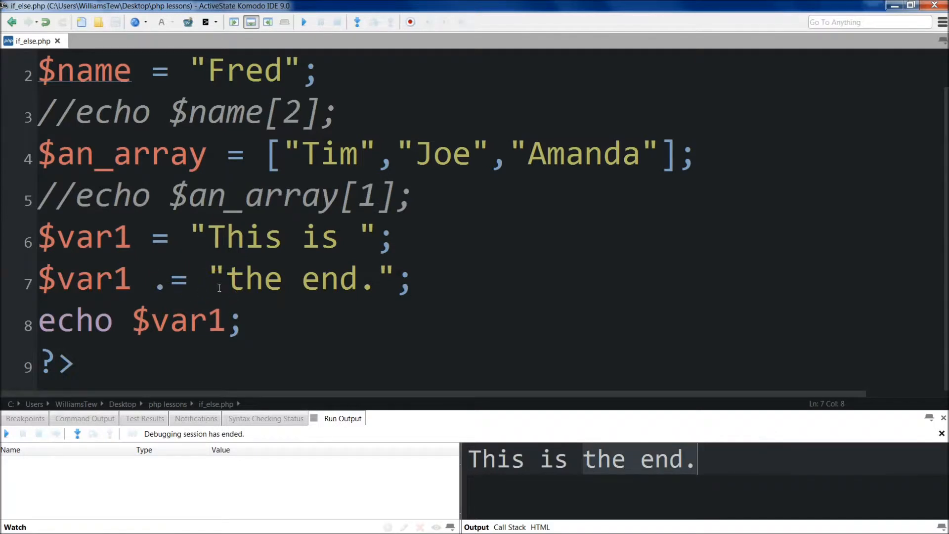
pyautogui.click(422, 328)
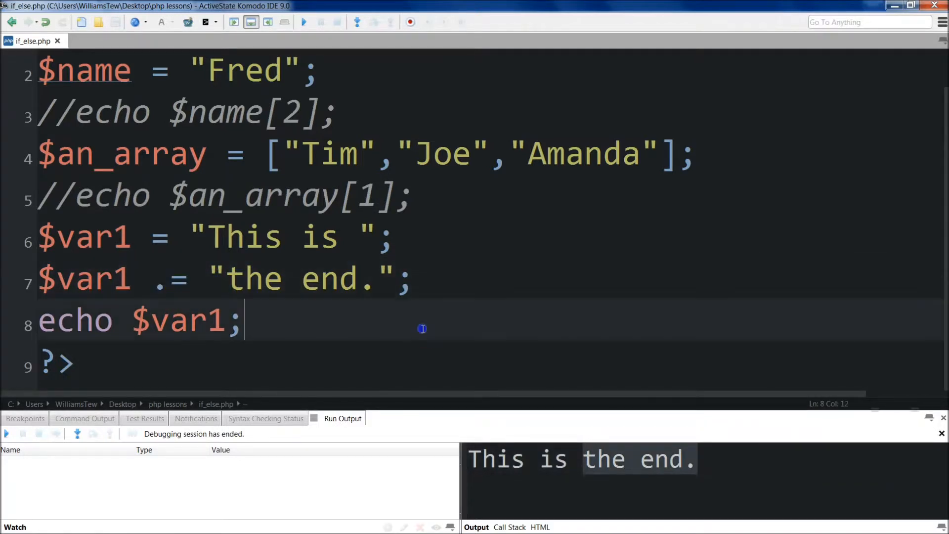